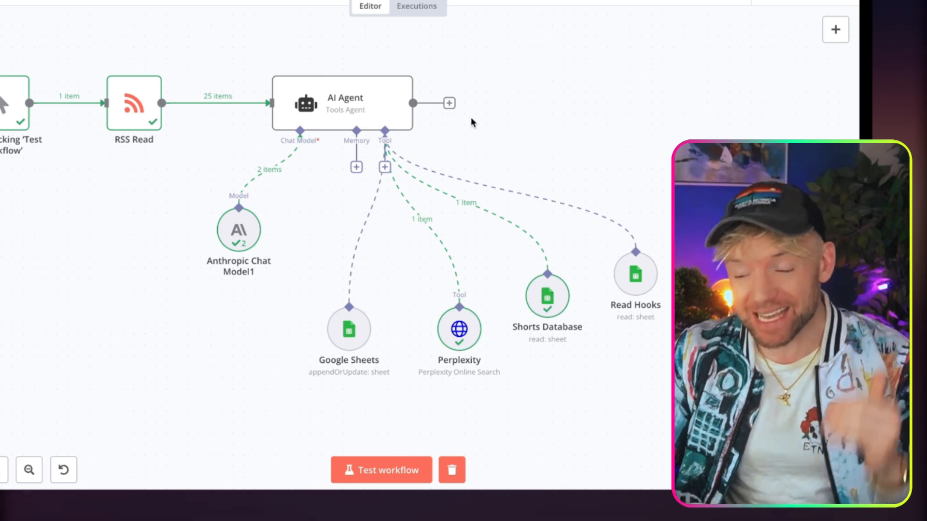
{"action": "mouse_move", "coordinate": [349, 231]}
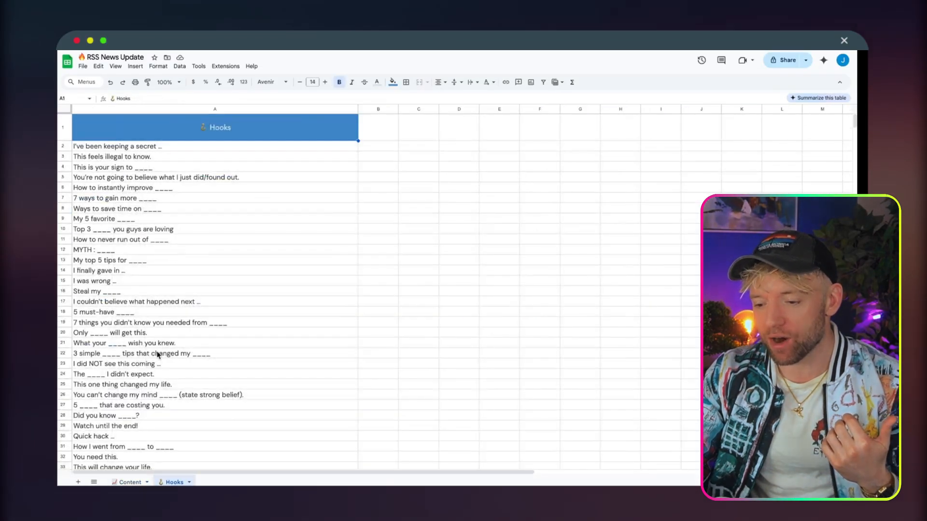
Open the Content sheet and read the hook cells for the AI news articles.
{"action": "left_click", "coordinate": [127, 481]}
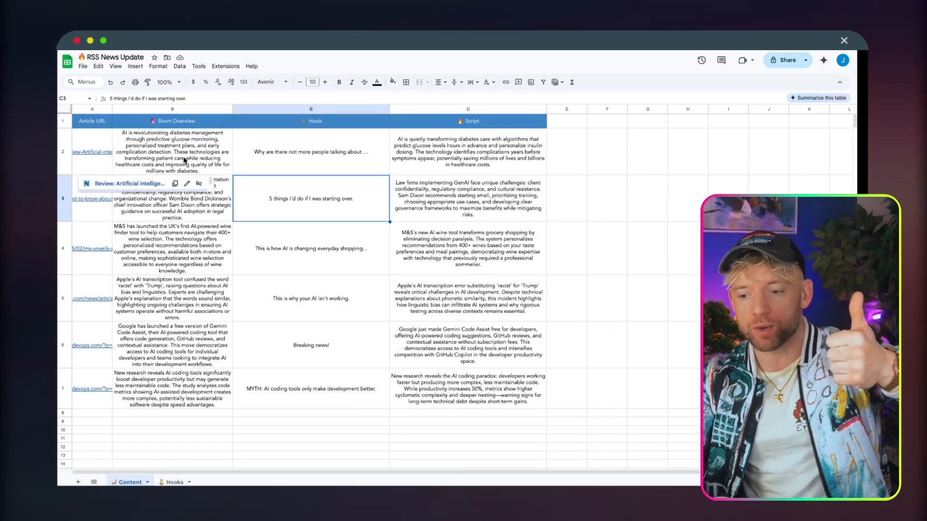
{"action": "left_click", "coordinate": [310, 151]}
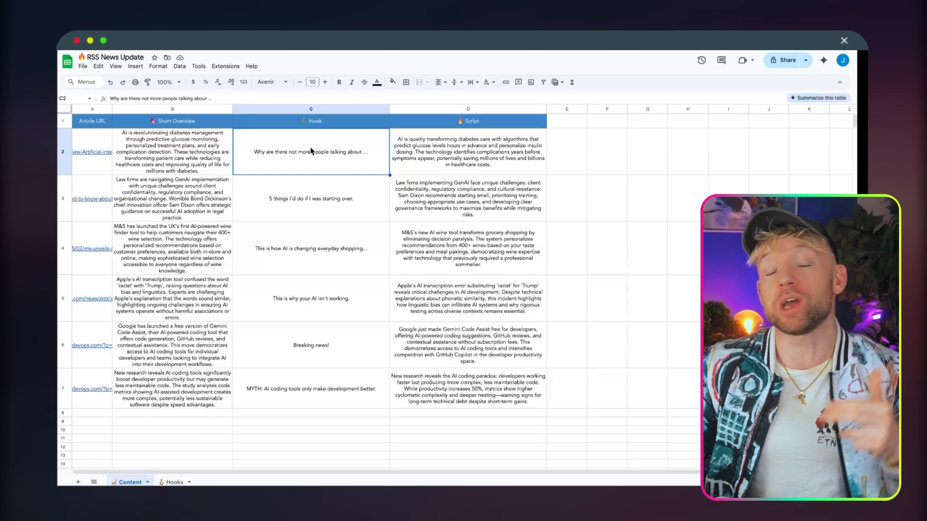
{"action": "left_click", "coordinate": [468, 152]}
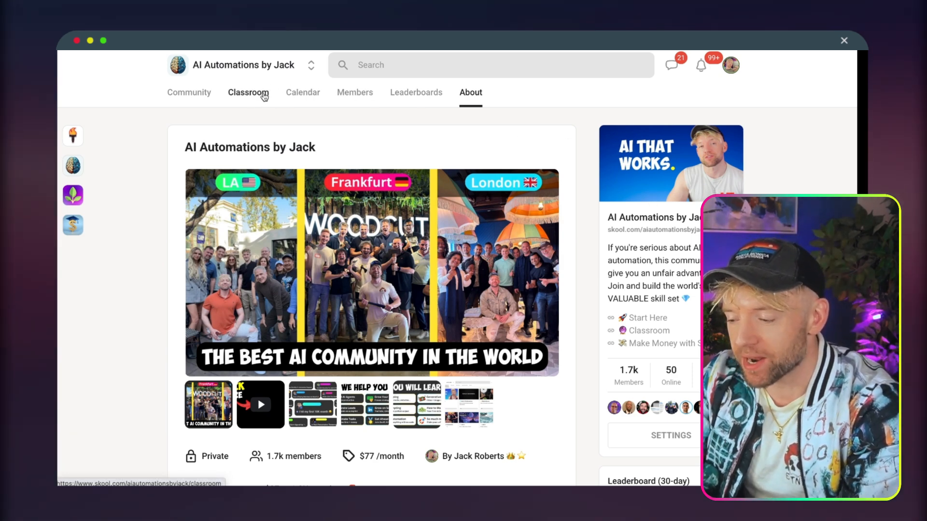
Download the 'Upload me to n8n' Instagram Agent file from the Jack's AI Automations lesson.
{"action": "left_click", "coordinate": [248, 92]}
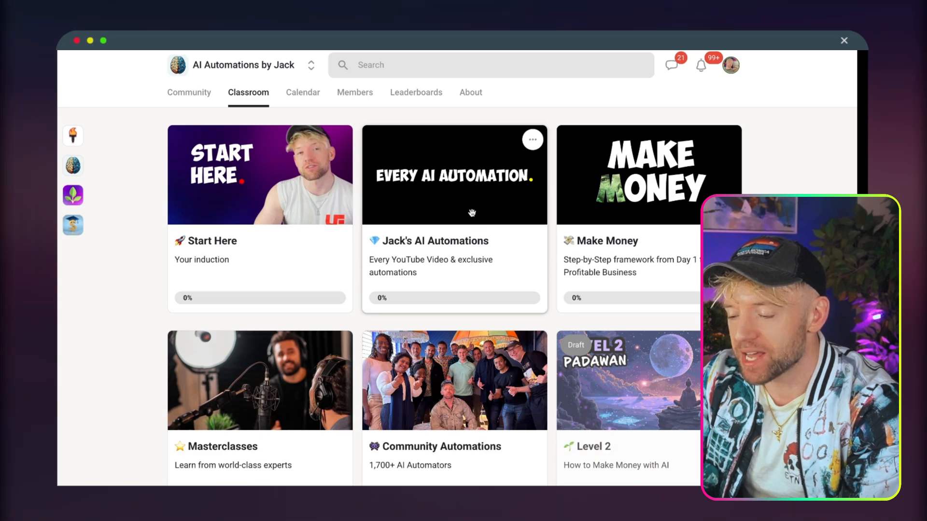
{"action": "left_click", "coordinate": [454, 174]}
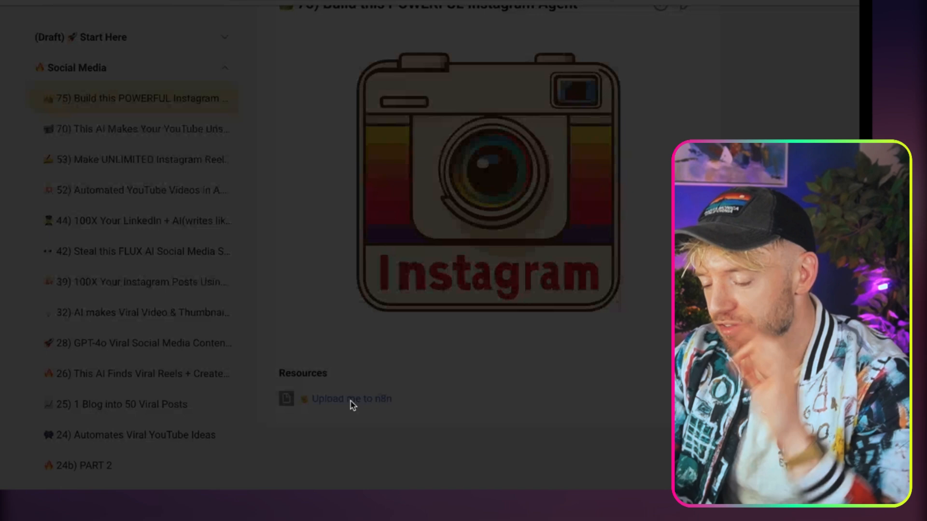
{"action": "left_click", "coordinate": [351, 398]}
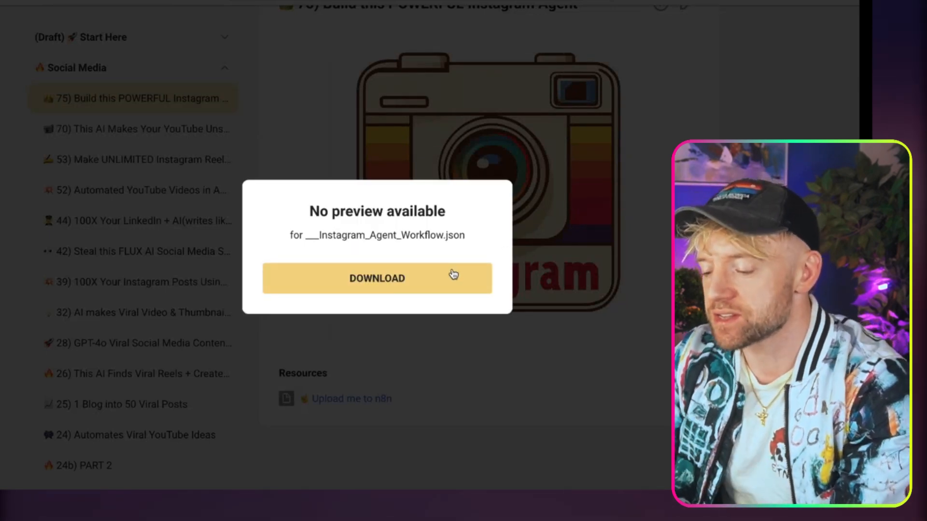
{"action": "left_click", "coordinate": [377, 279]}
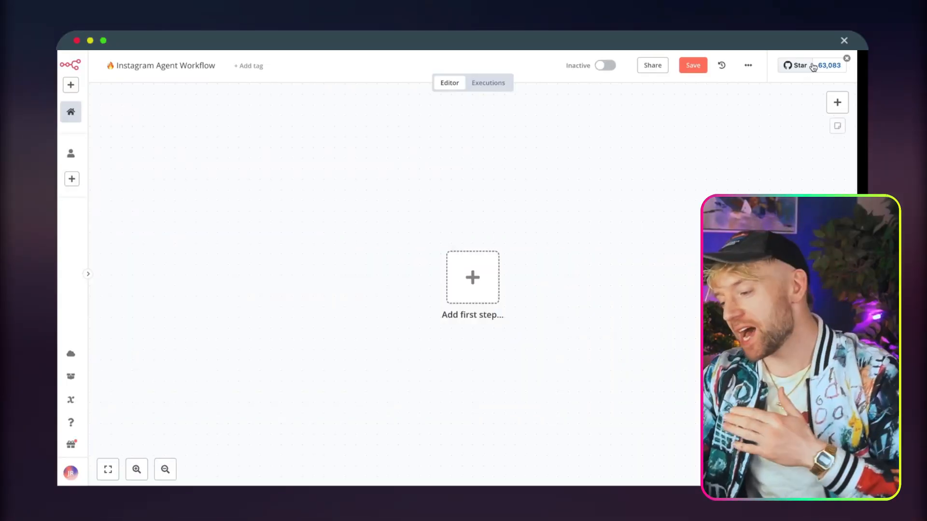
{"action": "left_click", "coordinate": [747, 65]}
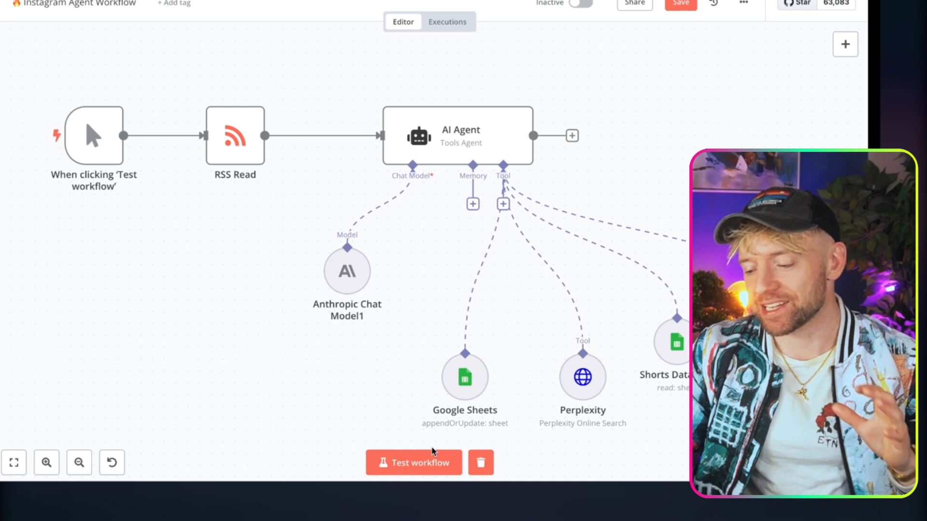
{"action": "mouse_move", "coordinate": [414, 462]}
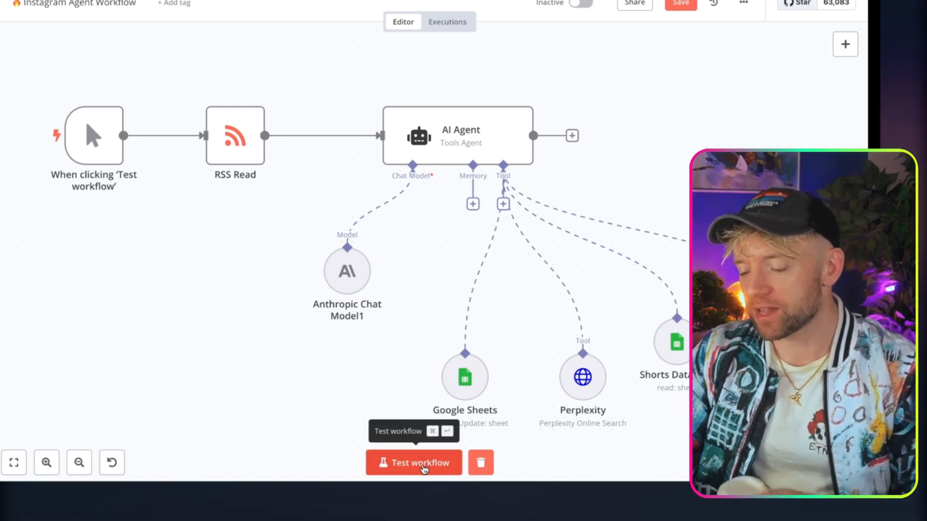
{"action": "left_click", "coordinate": [413, 463]}
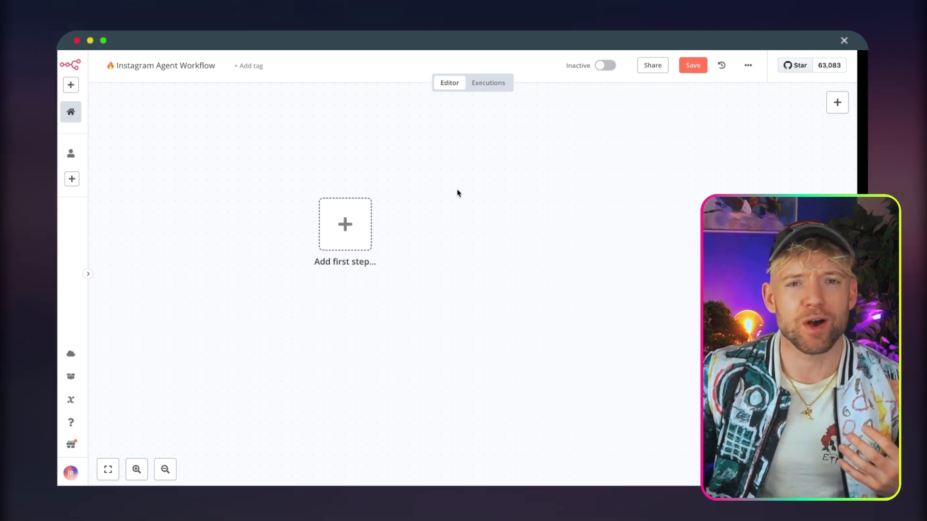
Search the n8n first-step list for 'rss' and choose RSS Read.
{"action": "left_click", "coordinate": [345, 225]}
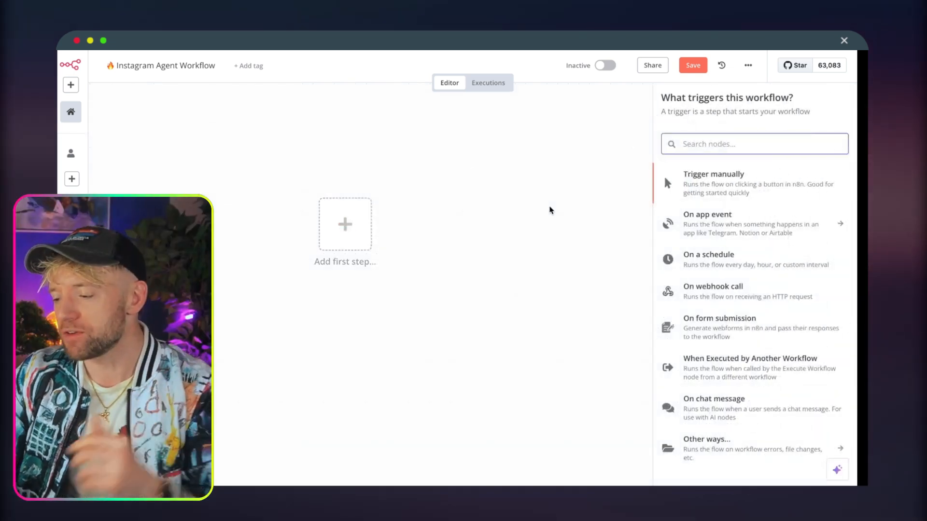
{"action": "type", "text": "rss"}
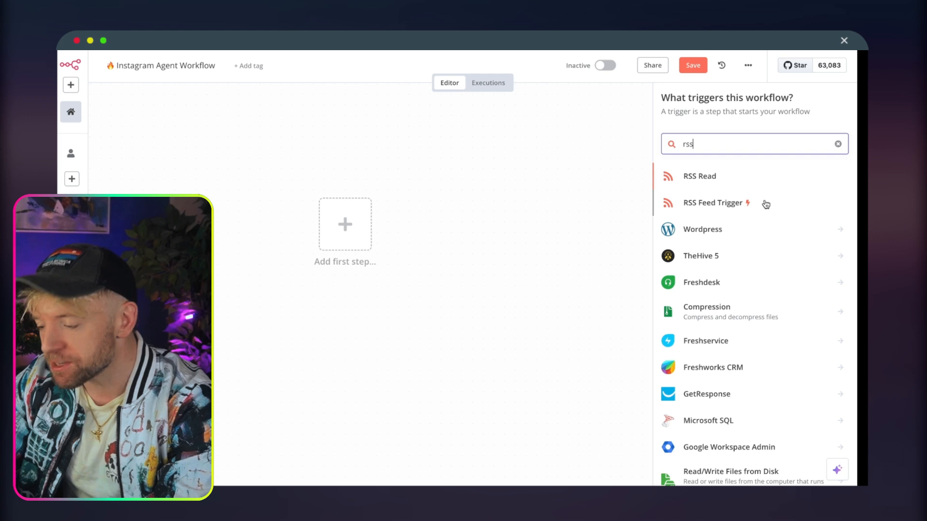
{"action": "mouse_move", "coordinate": [753, 187]}
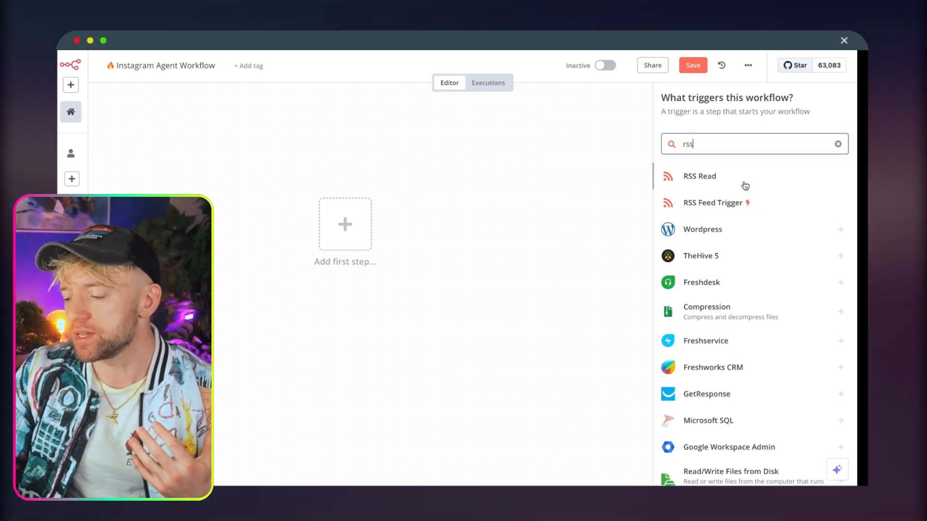
{"action": "left_click", "coordinate": [700, 176]}
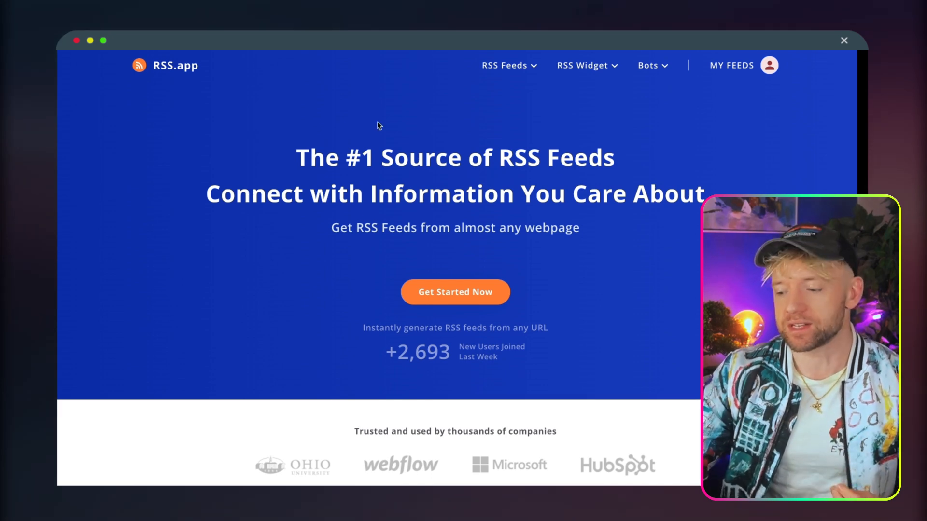
Generate an 'ai tools' keyword feed in RSS.app, save it, and copy its URL.
{"action": "left_click", "coordinate": [455, 292]}
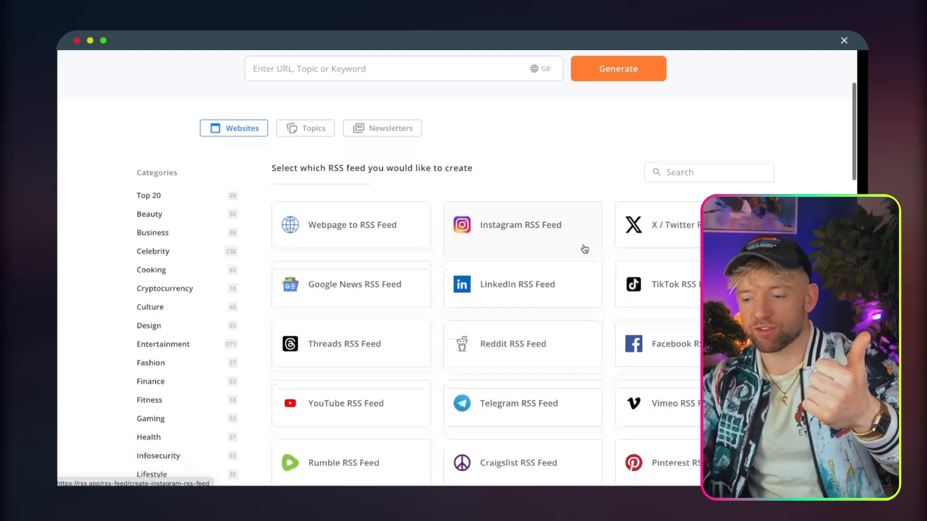
{"action": "scroll", "scroll_direction": "down", "scroll_amount": 3}
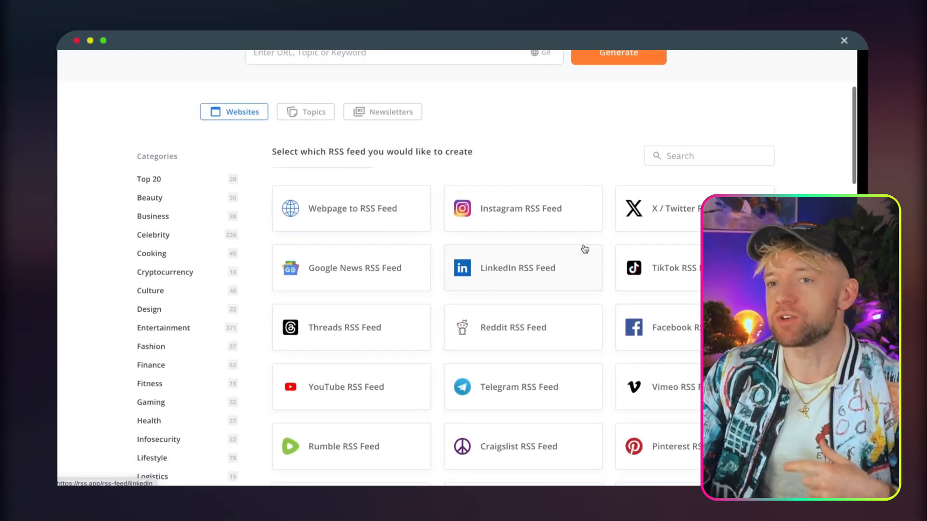
{"action": "scroll", "scroll_direction": "down", "scroll_amount": 3}
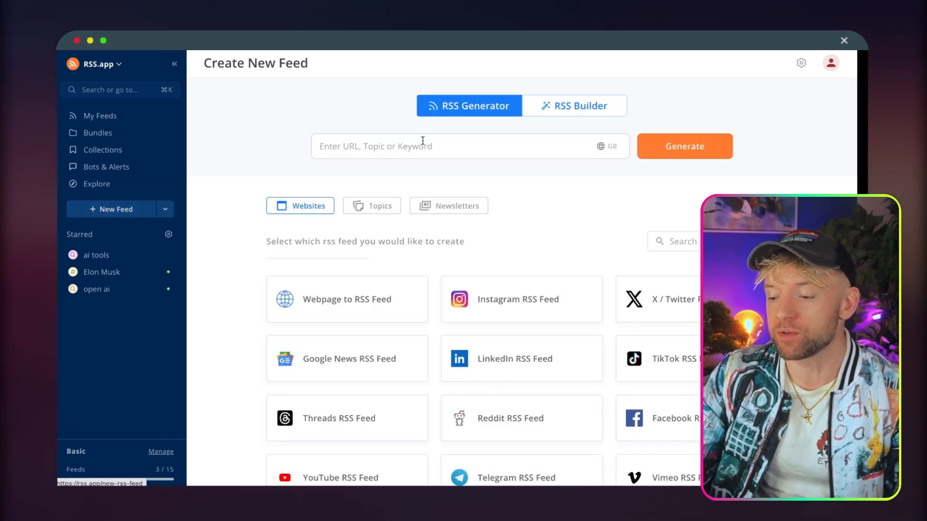
{"action": "type", "text": "ai to"}
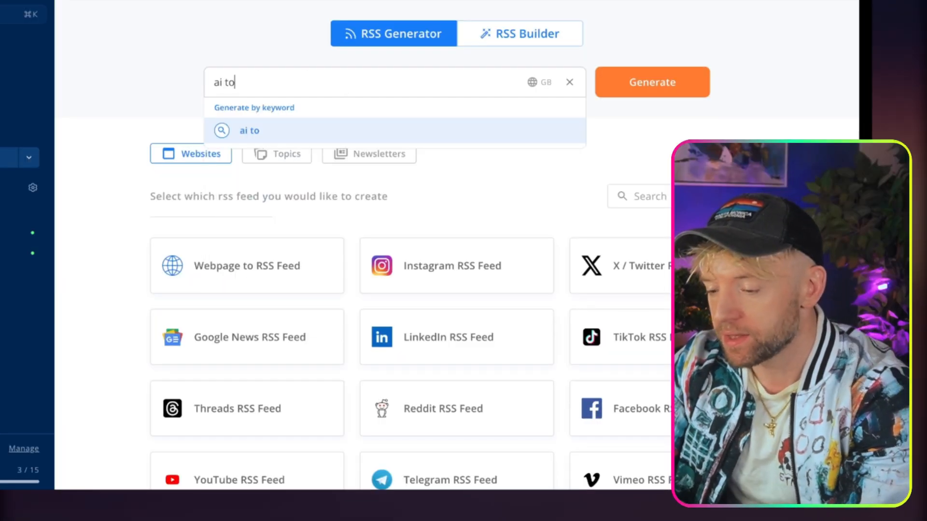
{"action": "left_click", "coordinate": [651, 82]}
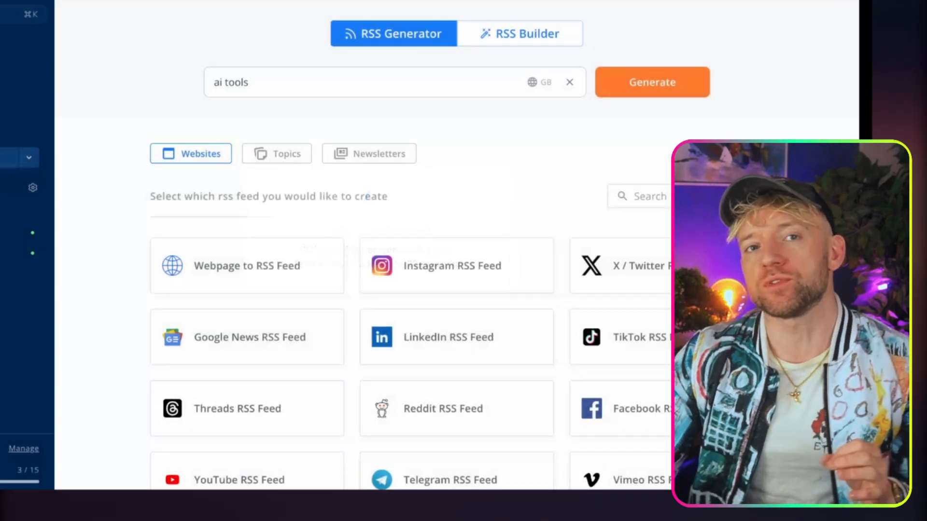
{"action": "left_click", "coordinate": [651, 82]}
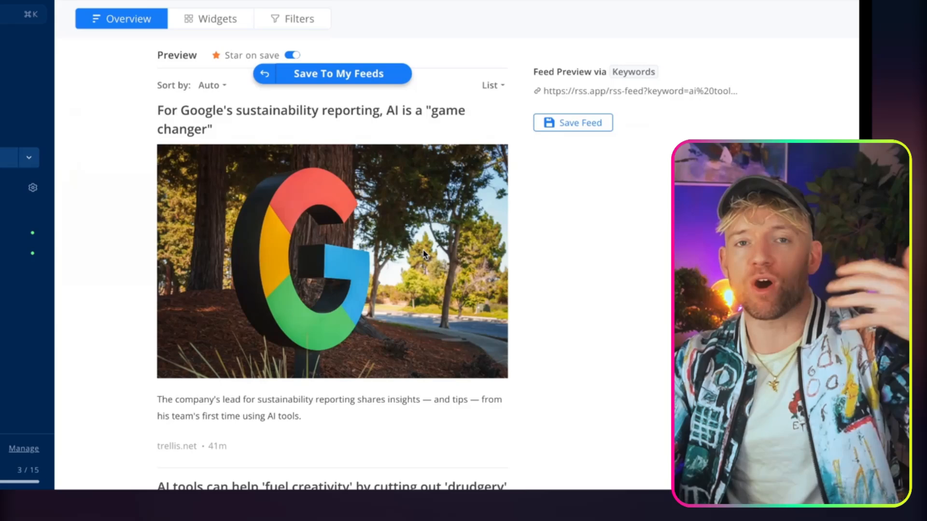
{"action": "scroll", "scroll_direction": "down", "scroll_amount": 3}
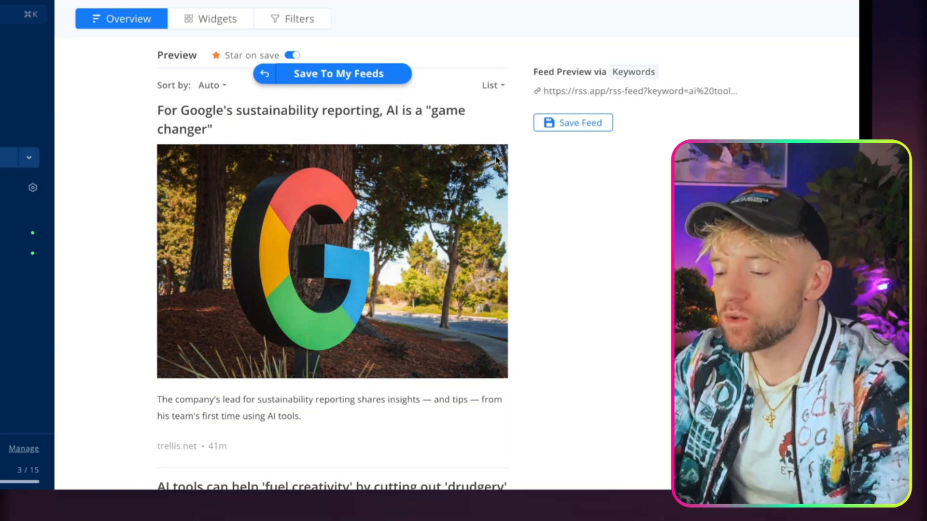
{"action": "mouse_move", "coordinate": [278, 43]}
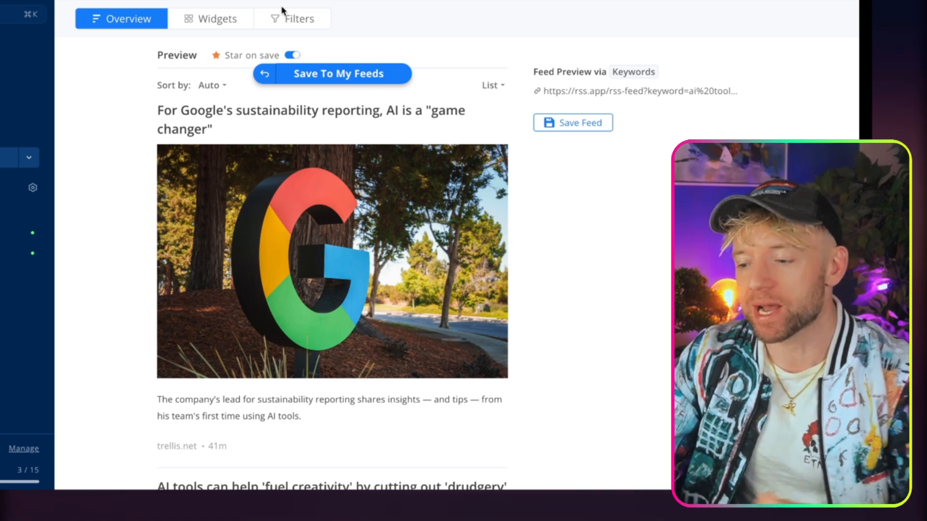
{"action": "left_click", "coordinate": [293, 18]}
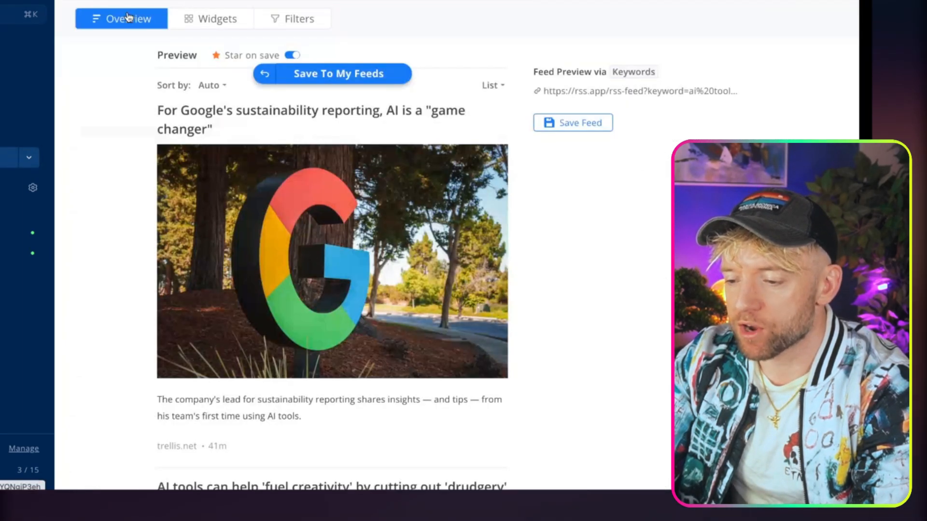
{"action": "mouse_move", "coordinate": [430, 90]}
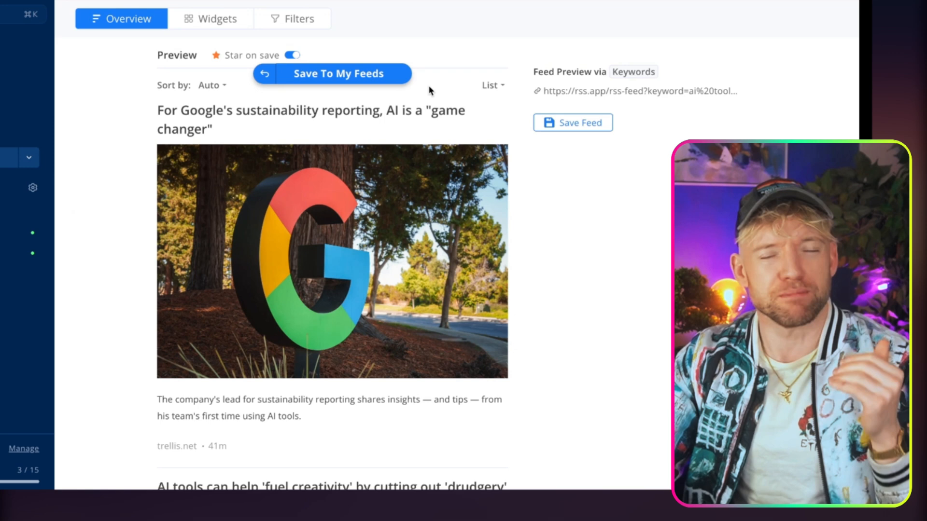
{"action": "mouse_move", "coordinate": [456, 79]}
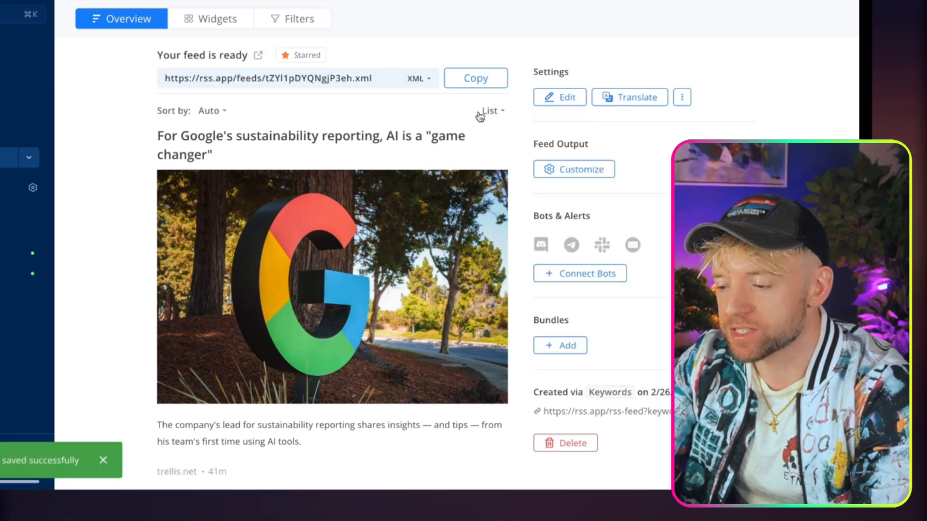
{"action": "left_click", "coordinate": [475, 78]}
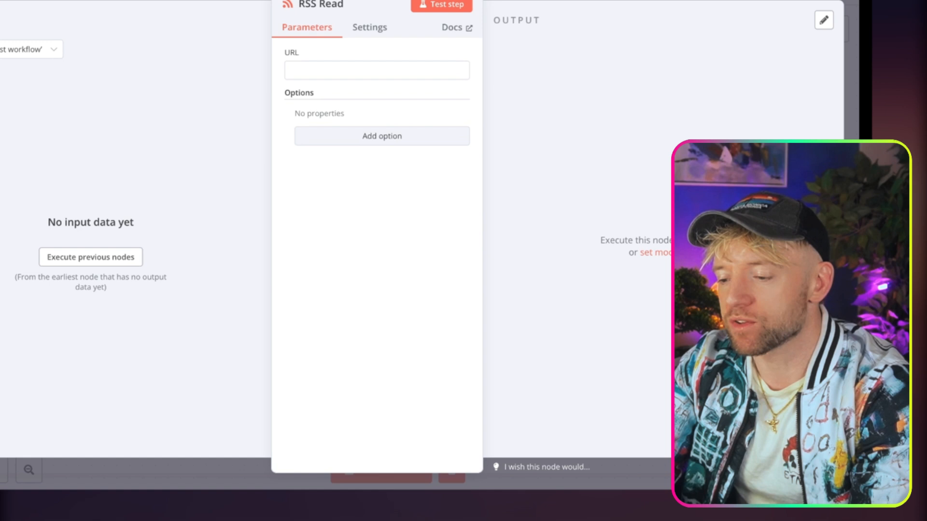
{"action": "type", "text": "https://rss.app/feeds/tZYl1pDYQNgjP3eh.xml"}
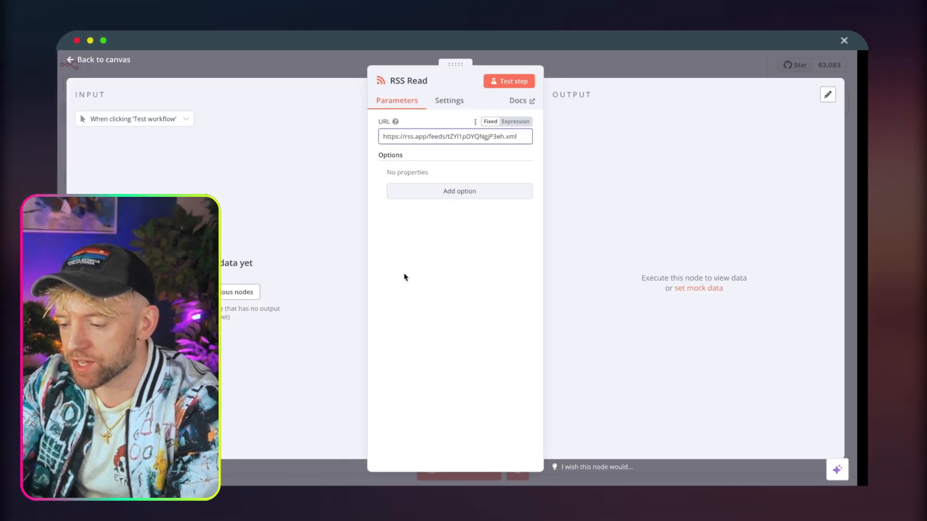
{"action": "left_click", "coordinate": [508, 81]}
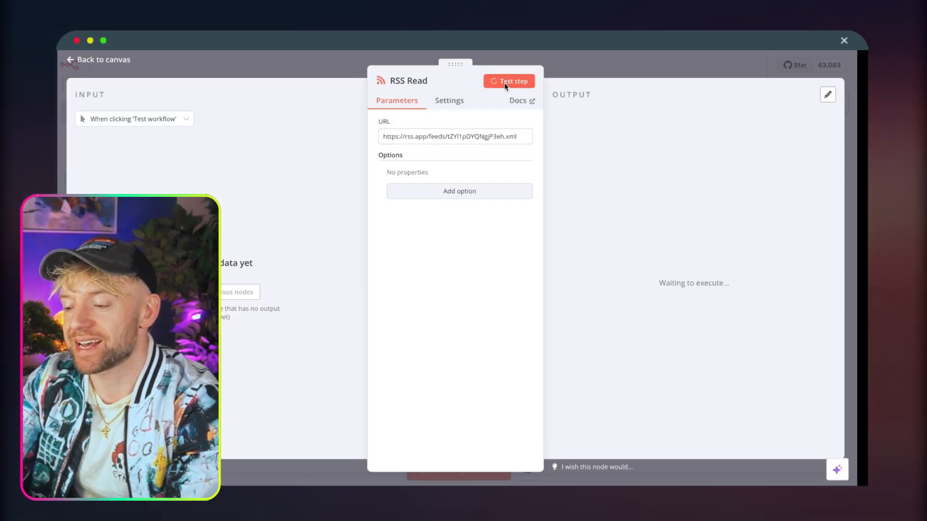
{"action": "left_click", "coordinate": [508, 81]}
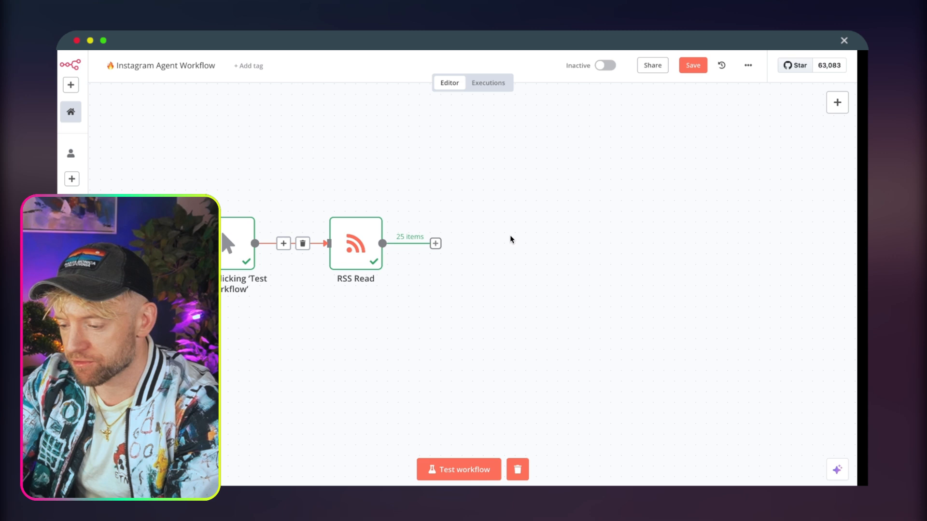
Add an AI Agent node after RSS Read and give it a System Message option.
{"action": "left_click", "coordinate": [435, 242]}
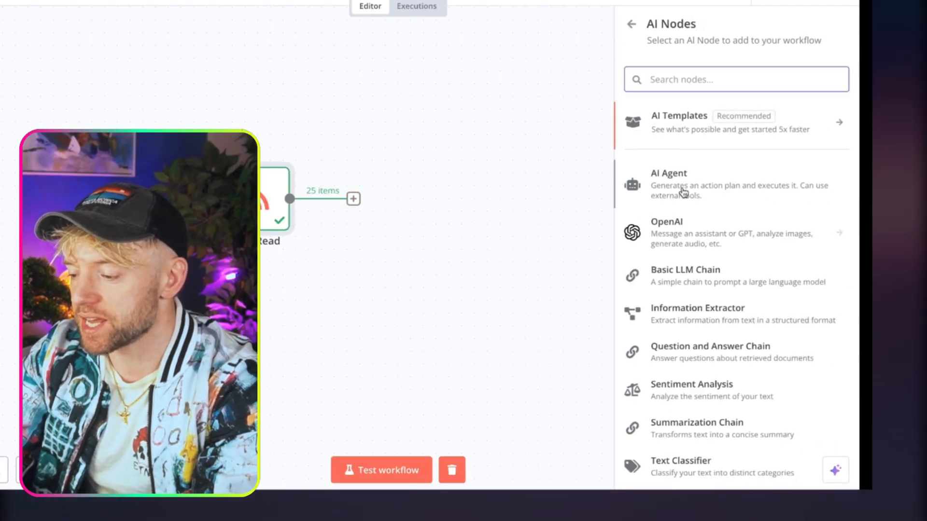
{"action": "left_click", "coordinate": [668, 174]}
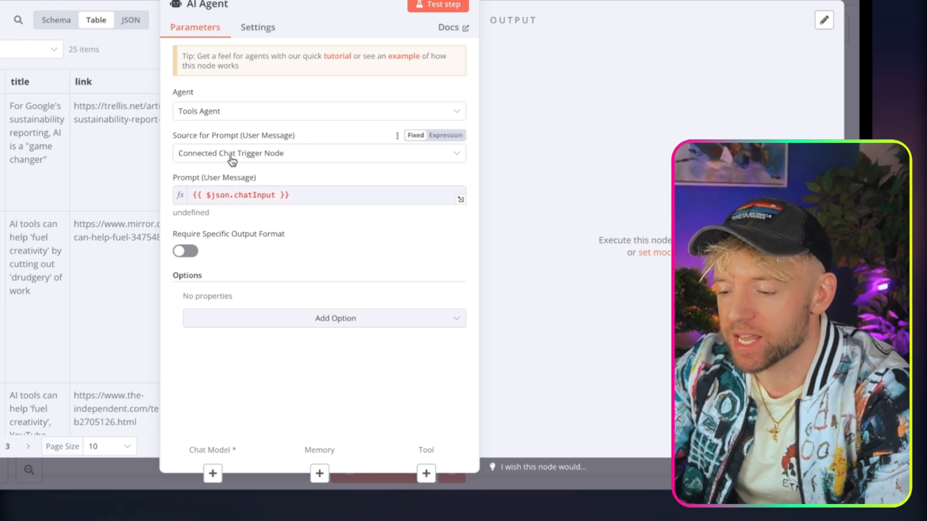
{"action": "mouse_move", "coordinate": [336, 152]}
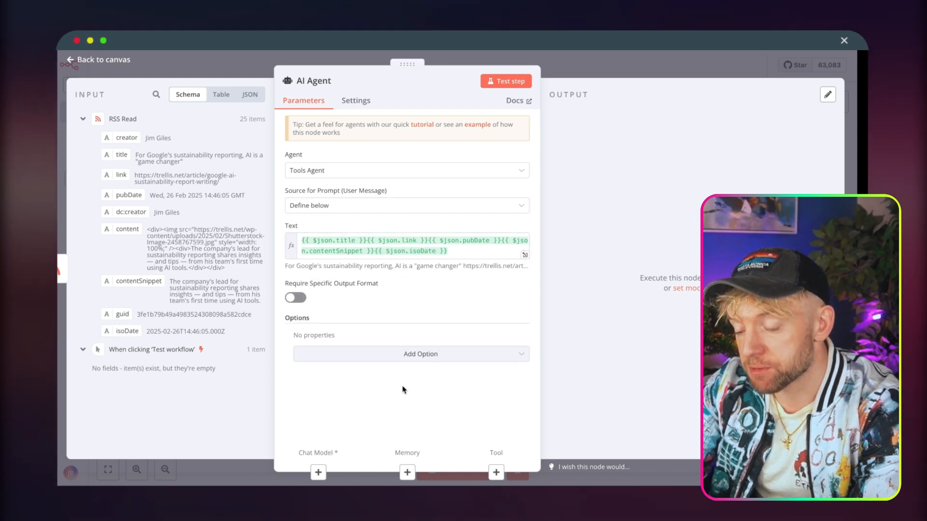
{"action": "mouse_move", "coordinate": [401, 381]}
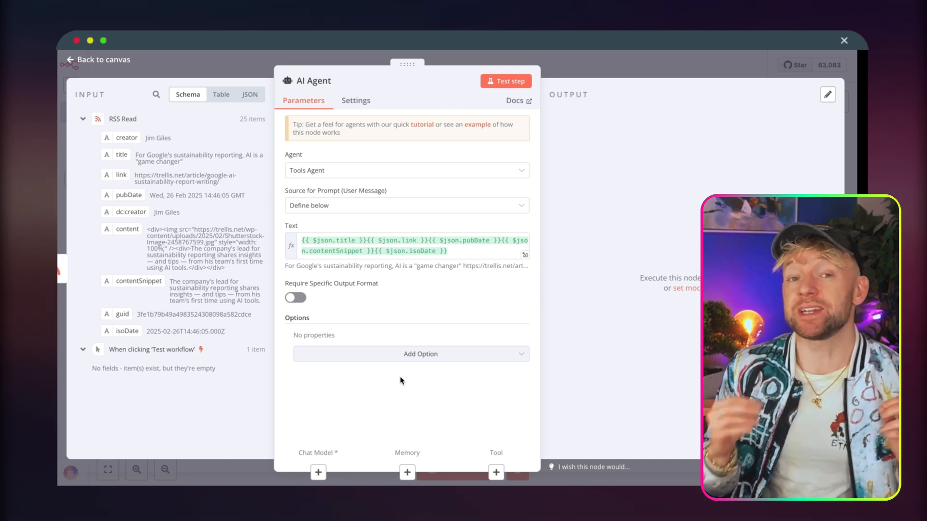
{"action": "mouse_move", "coordinate": [389, 275]}
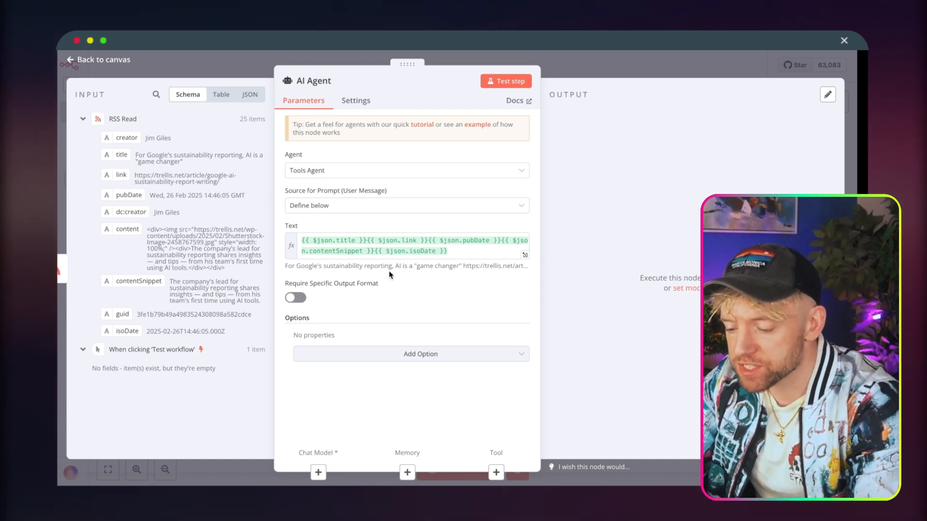
{"action": "left_click", "coordinate": [421, 353]}
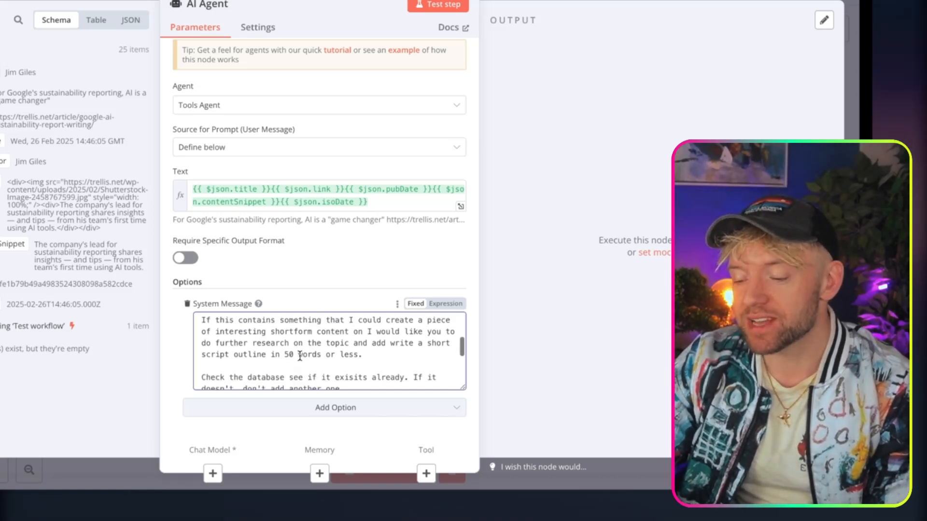
{"action": "double_click", "coordinate": [289, 330]}
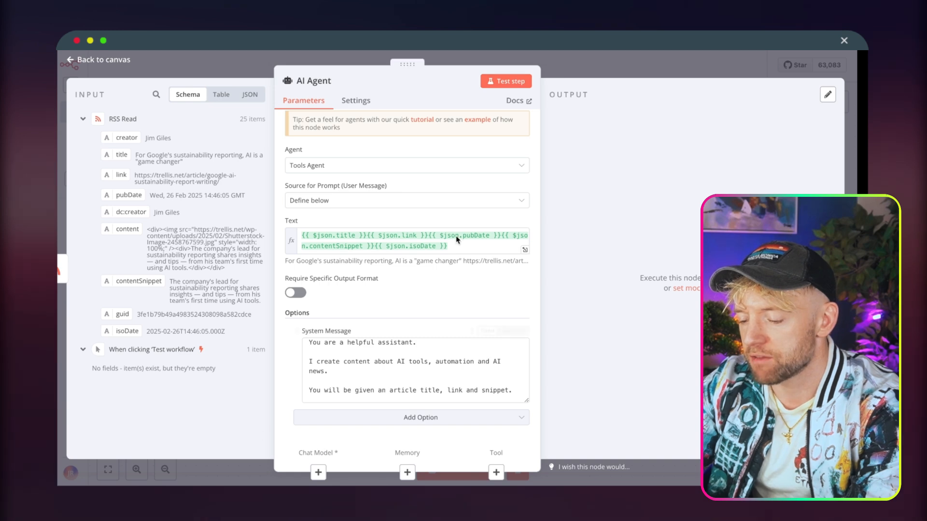
Attach an Anthropic Chat Model using the expression model claude-3-7-sonnet-20250219.
{"action": "left_click", "coordinate": [96, 59]}
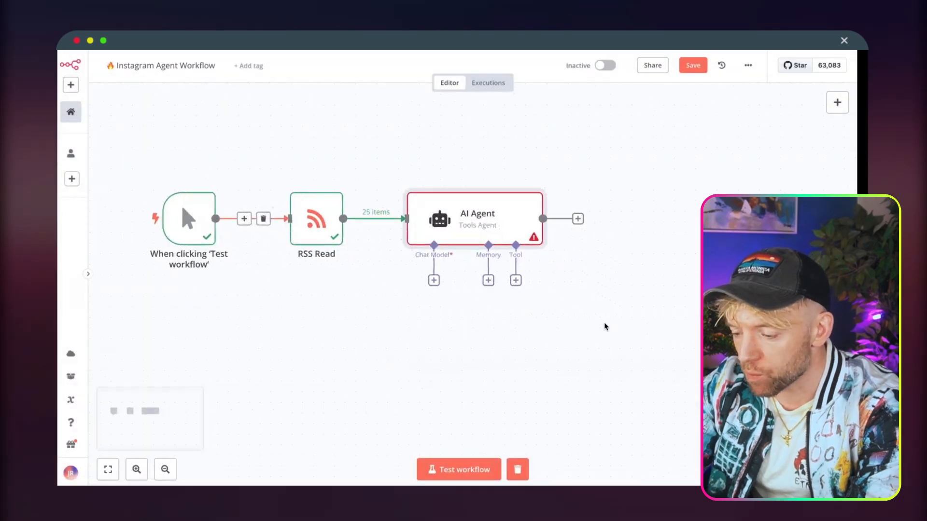
{"action": "left_click", "coordinate": [433, 280]}
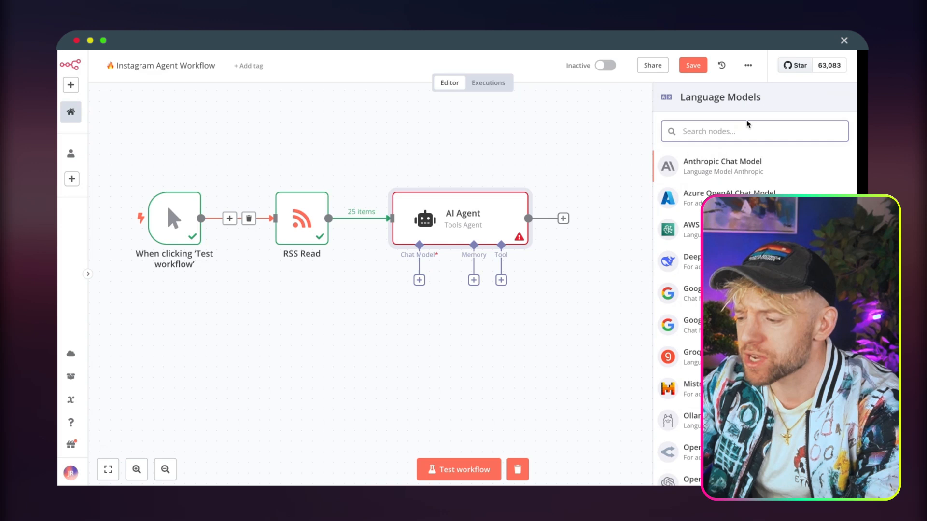
{"action": "left_click", "coordinate": [721, 166]}
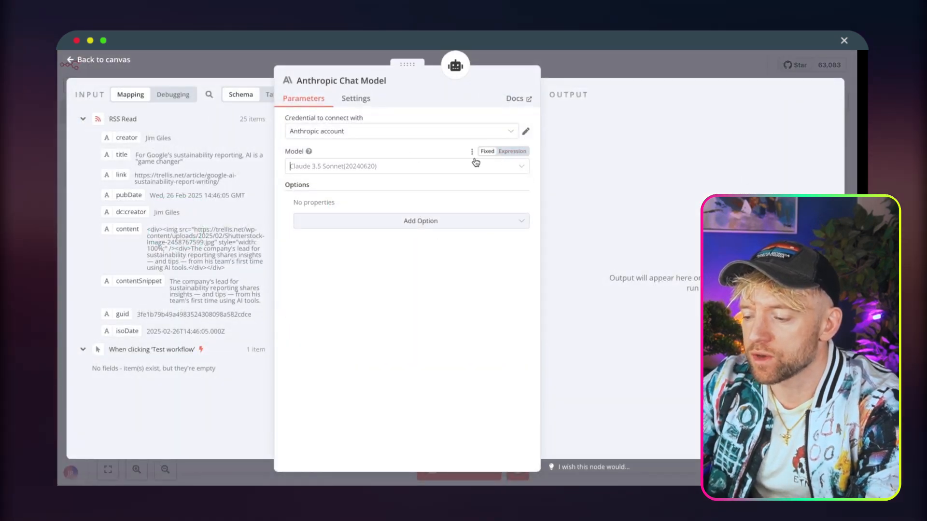
{"action": "left_click", "coordinate": [405, 167]}
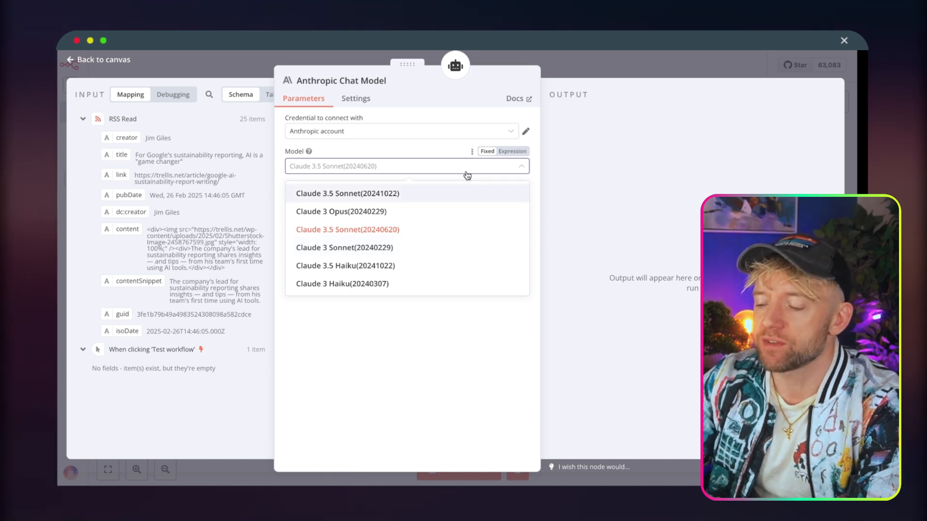
{"action": "left_click", "coordinate": [512, 152]}
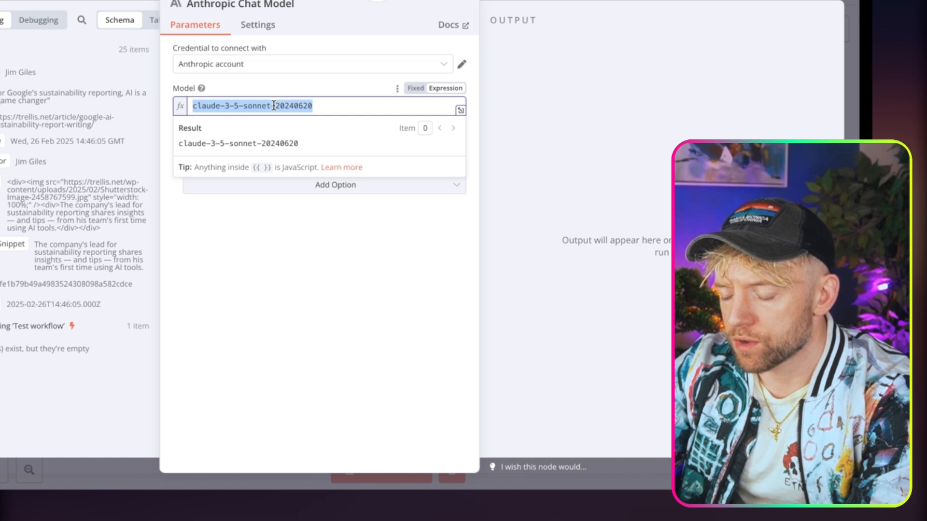
{"action": "type", "text": "claude-3-7-sonnet-20250219"}
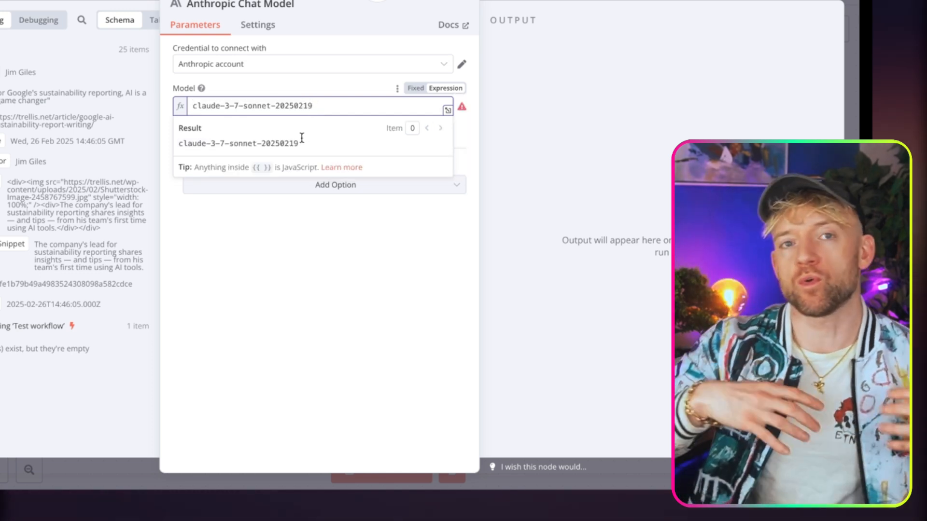
{"action": "left_click", "coordinate": [272, 296]}
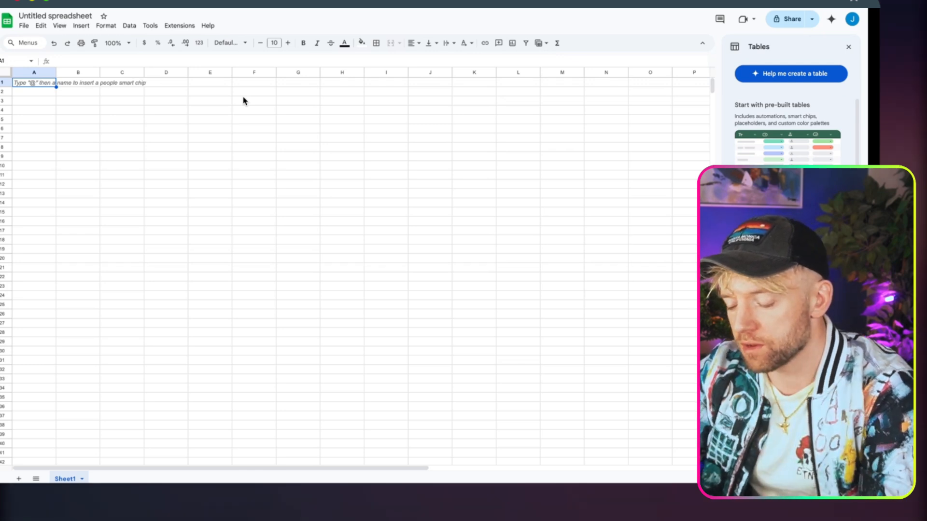
Enter headers Article URL, Quick Summary, Hook, Shorts Script in row 1 and format the header row.
{"action": "type", "text": "Article UIRL"}
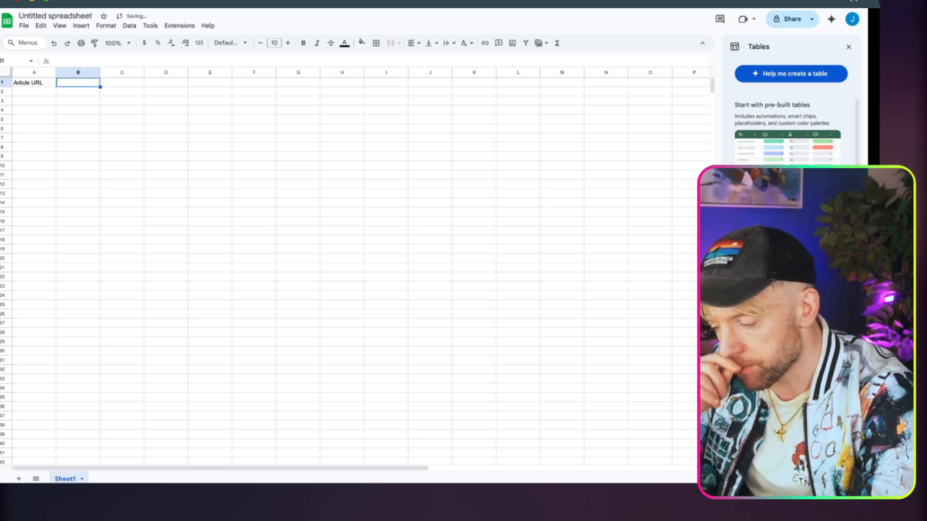
{"action": "type", "text": "Quick Summary"}
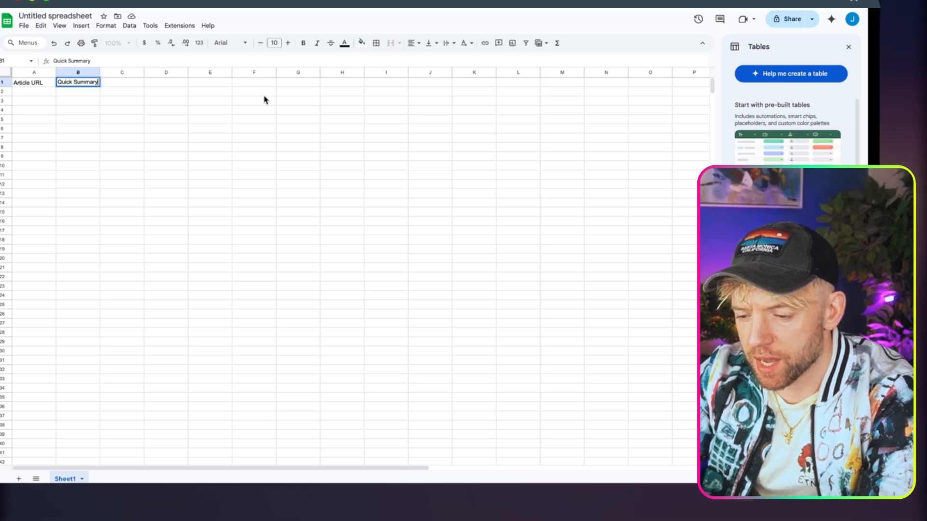
{"action": "type", "text": "Hook"}
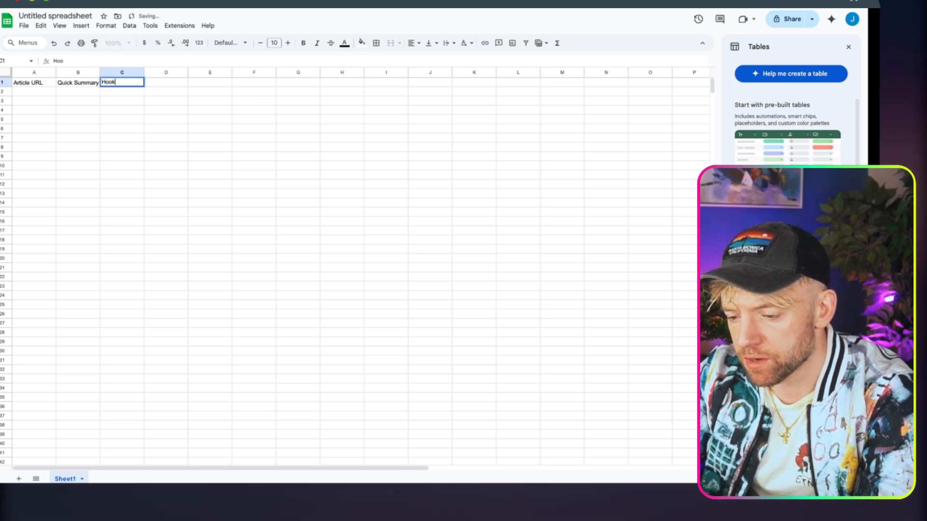
{"action": "key", "text": "tab"}
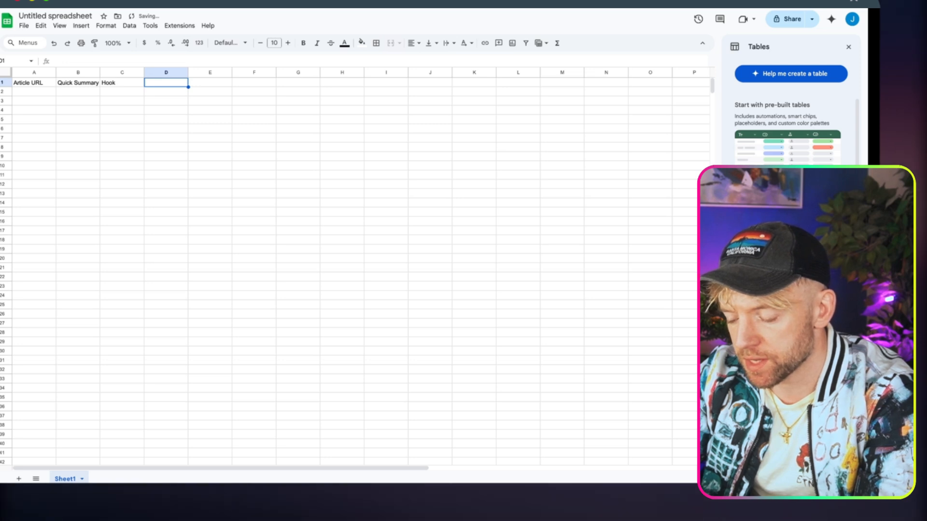
{"action": "type", "text": "Shorts Scrit"}
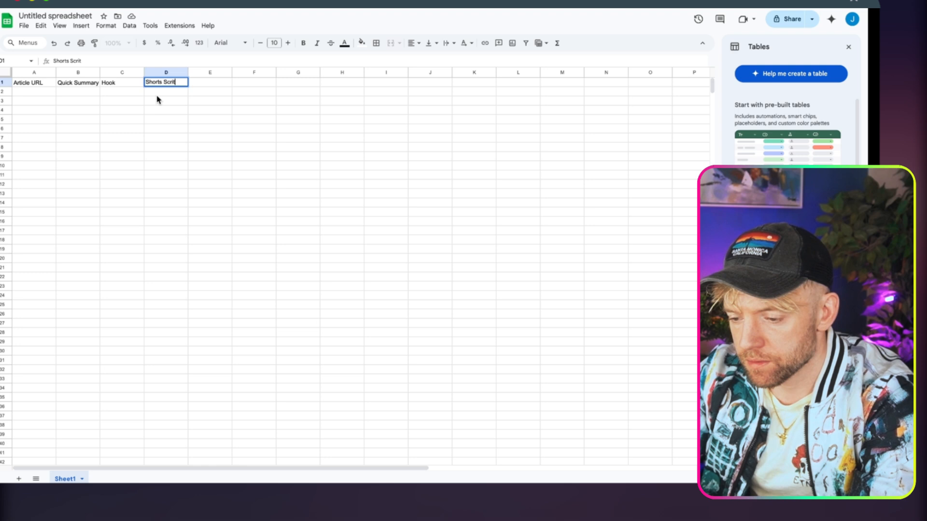
{"action": "key", "text": "Backspace"}
{"action": "type", "text": "p"}
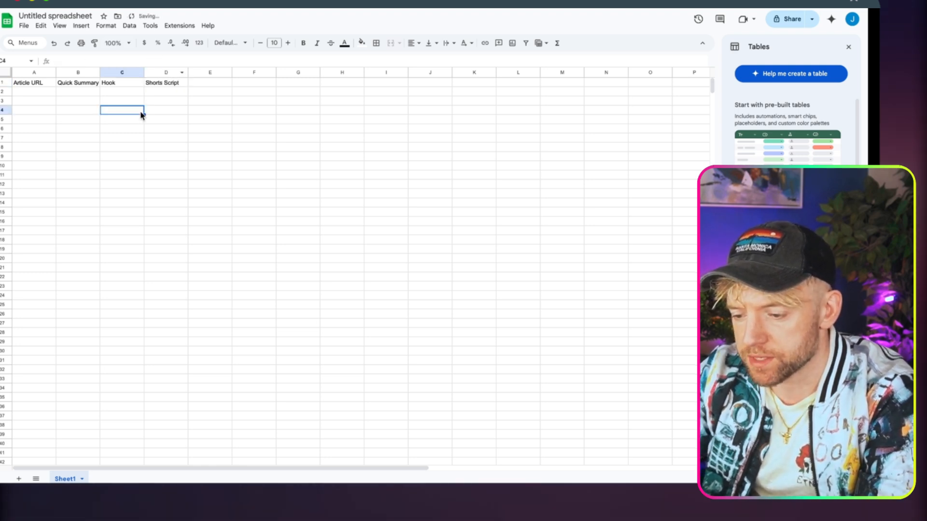
{"action": "left_click", "coordinate": [227, 42]}
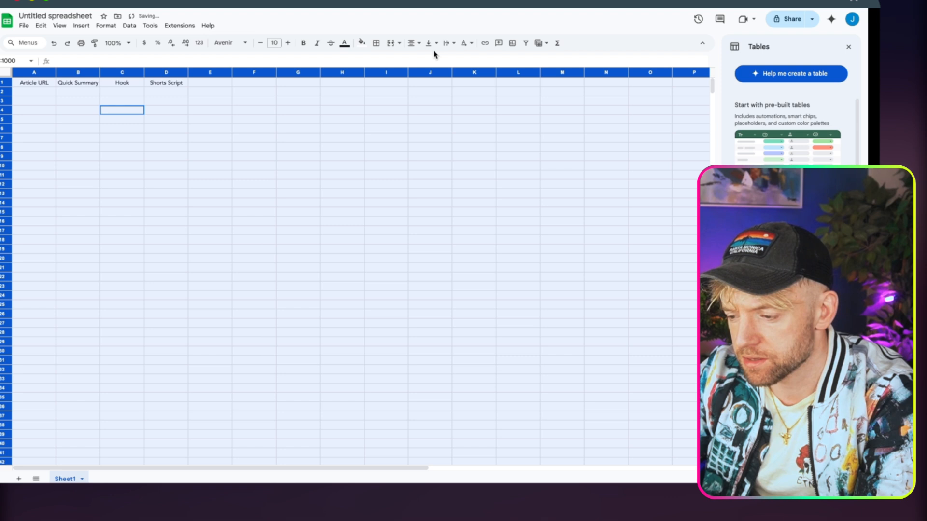
{"action": "mouse_move", "coordinate": [430, 42]}
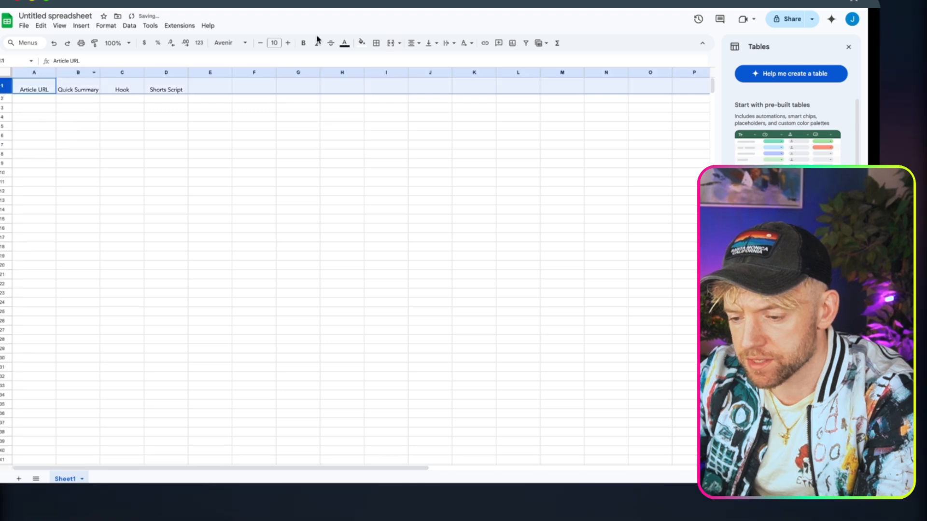
{"action": "left_click", "coordinate": [410, 42]}
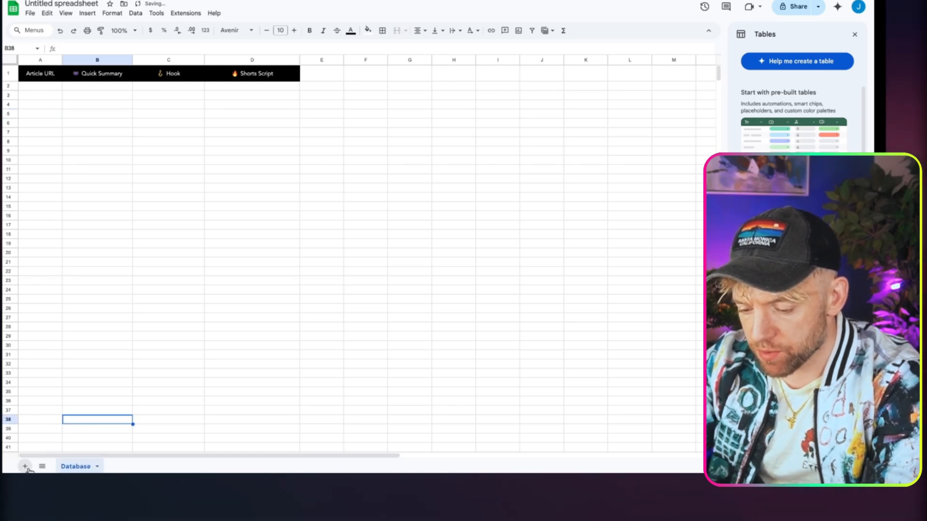
Add a Viral Hooks sheet with a Hook header and widen its Hook column.
{"action": "left_click", "coordinate": [24, 467]}
{"action": "type", "text": "Viral Hooks"}
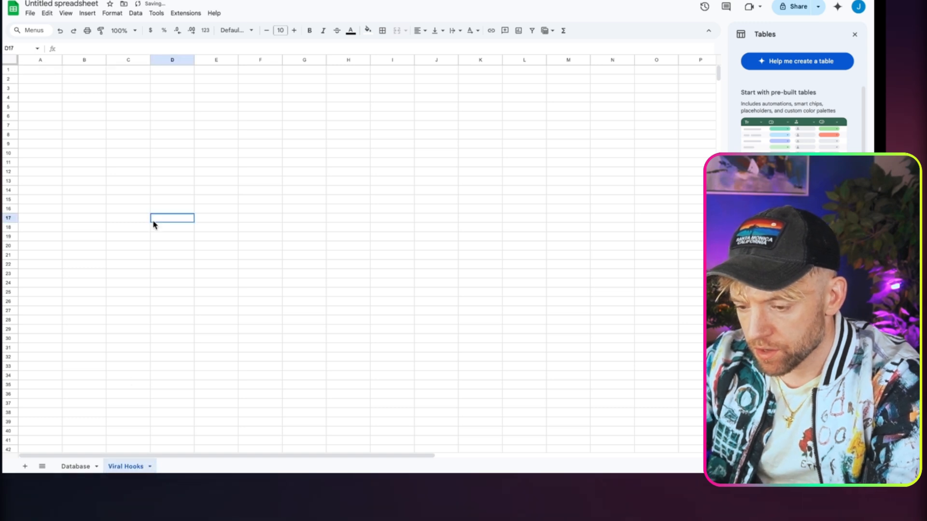
{"action": "type", "text": "H"}
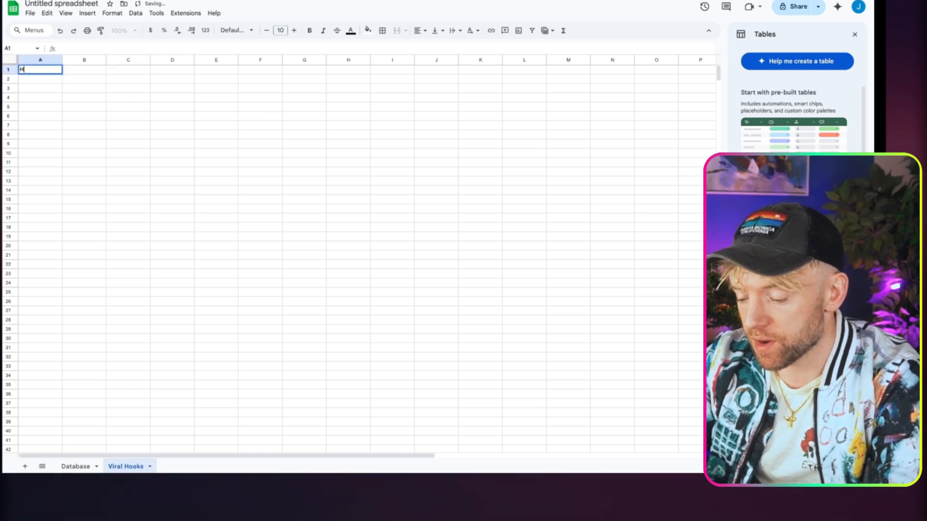
{"action": "left_click", "coordinate": [75, 467]}
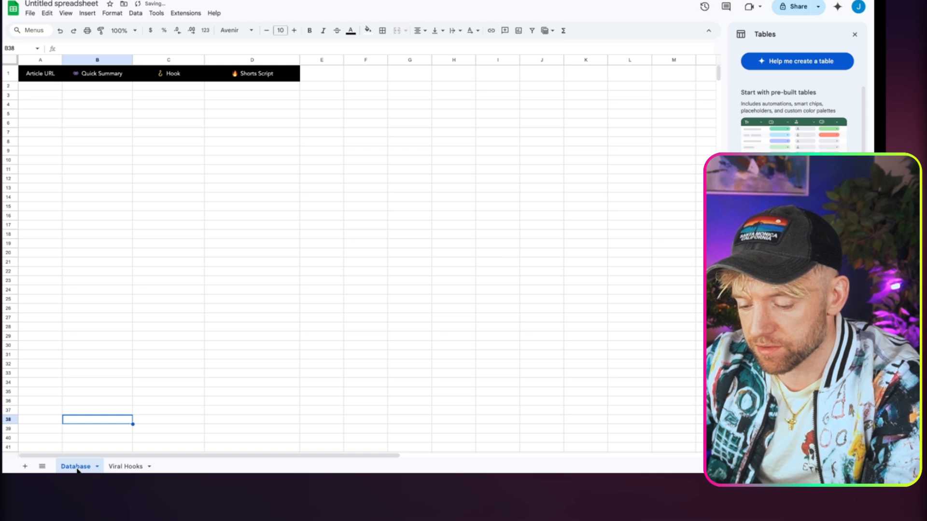
{"action": "left_click", "coordinate": [169, 73]}
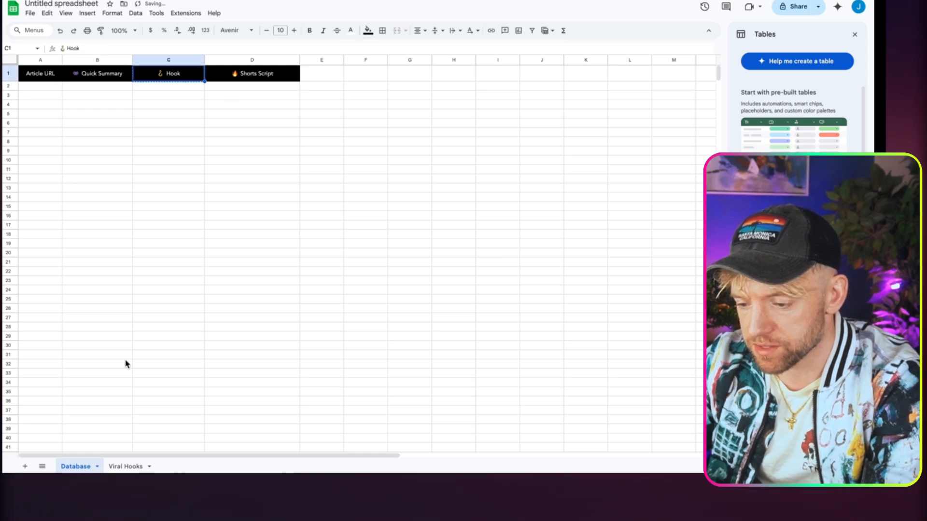
{"action": "left_click", "coordinate": [124, 466]}
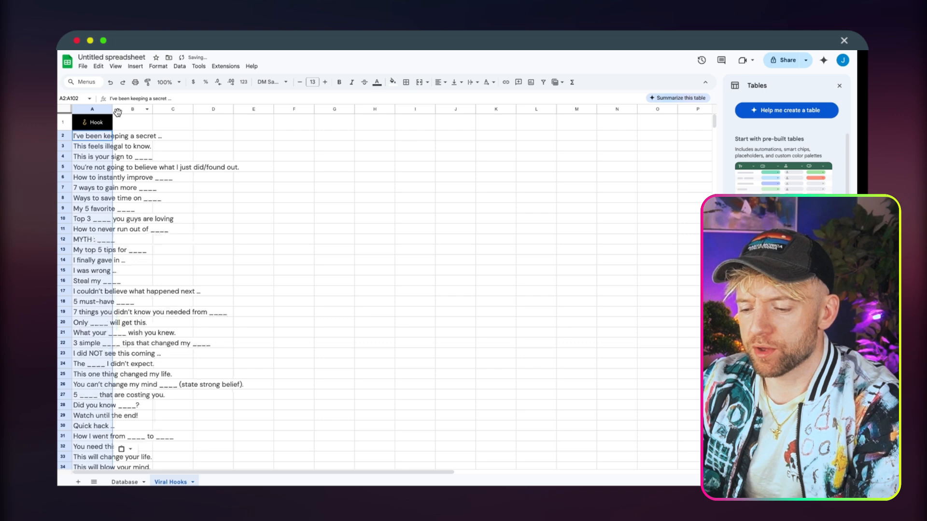
{"action": "left_click_drag", "start_coordinate": [123, 109], "coordinate": [330, 109]}
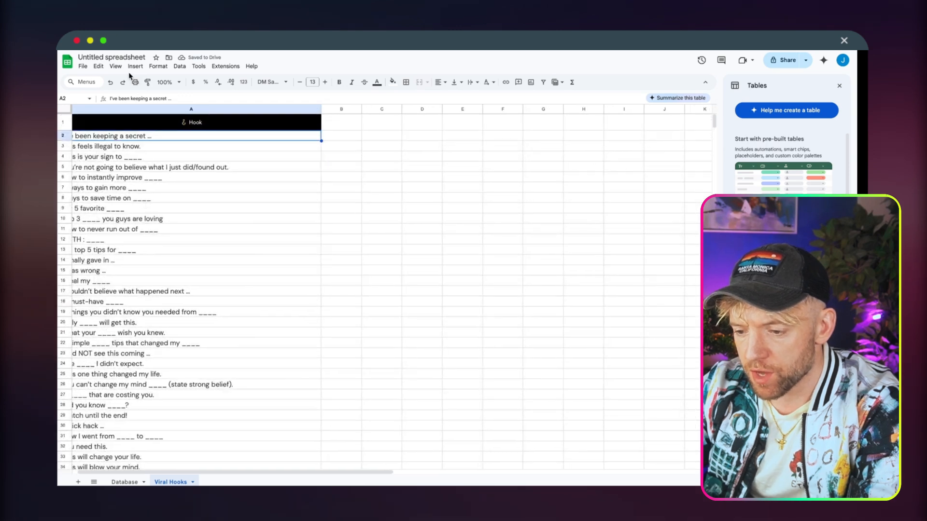
Rename the spreadsheet to 'Instagram Blueprint' and adjust the Database sheet's Hook column width.
{"action": "left_click", "coordinate": [111, 57]}
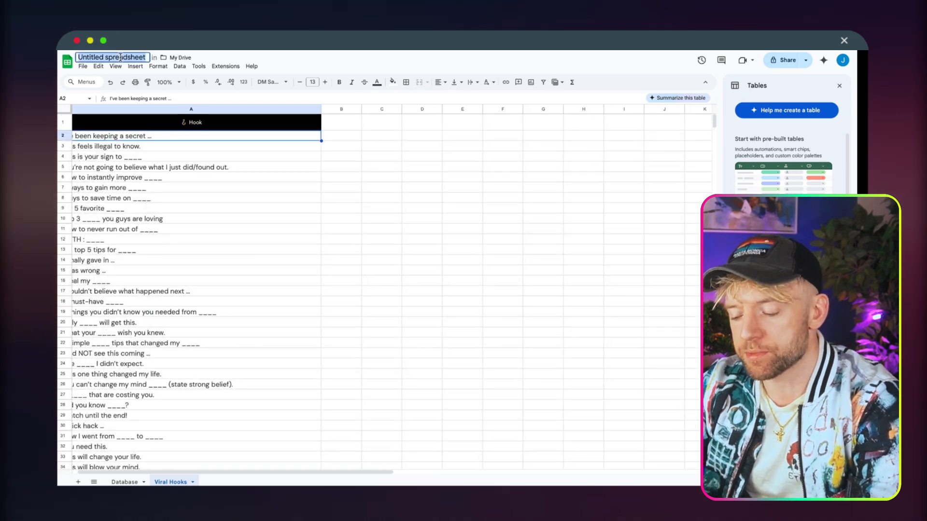
{"action": "type", "text": "Instagram Blueprint"}
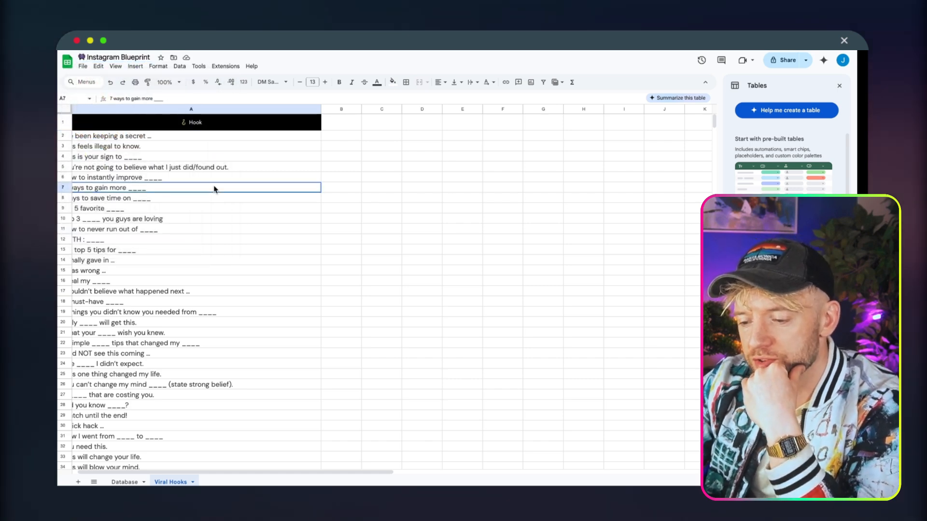
{"action": "left_click", "coordinate": [124, 482]}
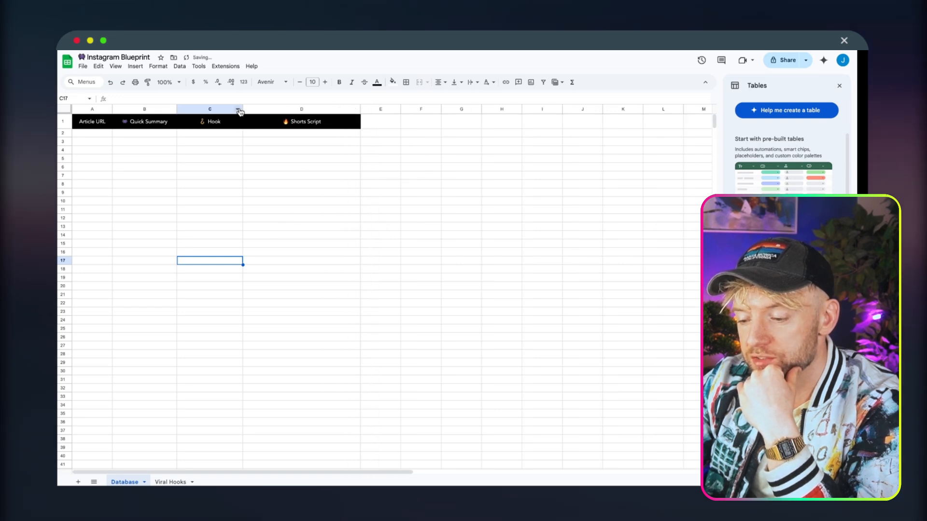
{"action": "left_click_drag", "start_coordinate": [241, 108], "coordinate": [216, 109]}
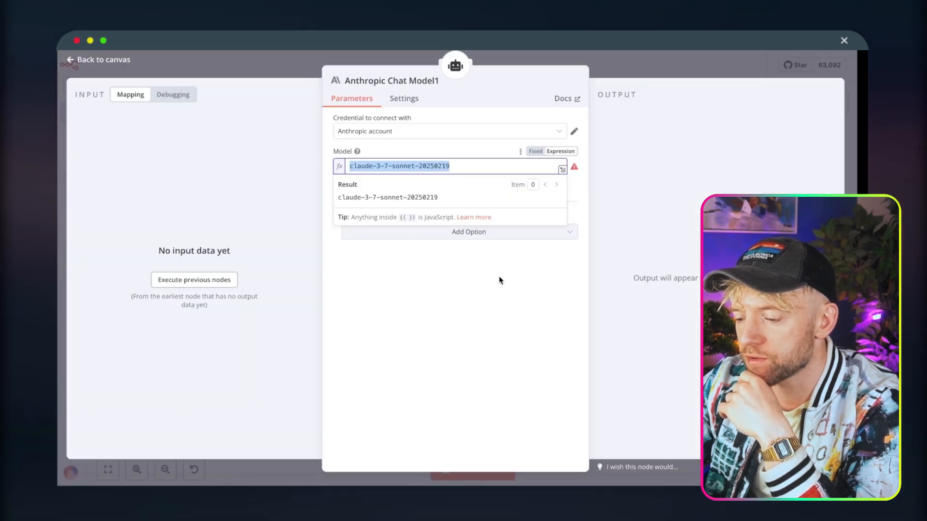
Point the agent's Google Sheets Get Row(s) tool at the Instagram Blueprint document.
{"action": "left_click", "coordinate": [97, 59]}
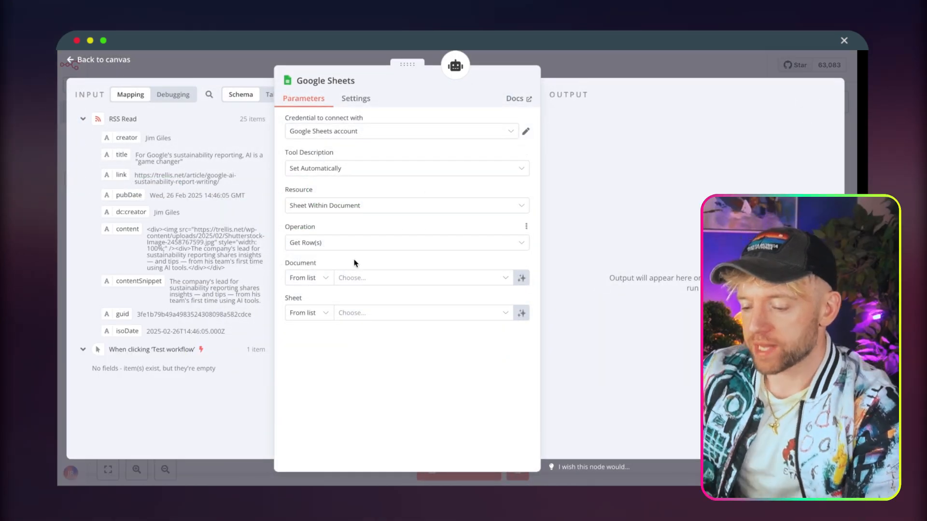
{"action": "left_click", "coordinate": [413, 278]}
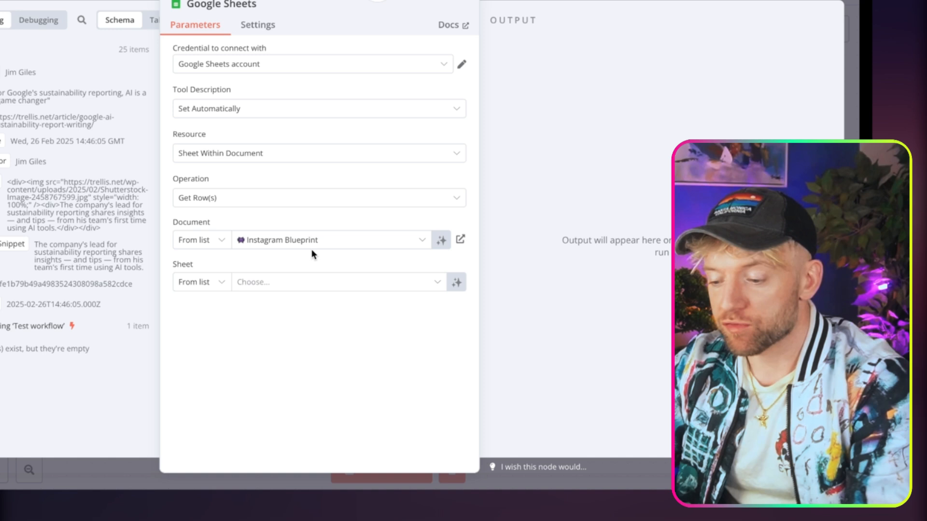
{"action": "left_click", "coordinate": [331, 282]}
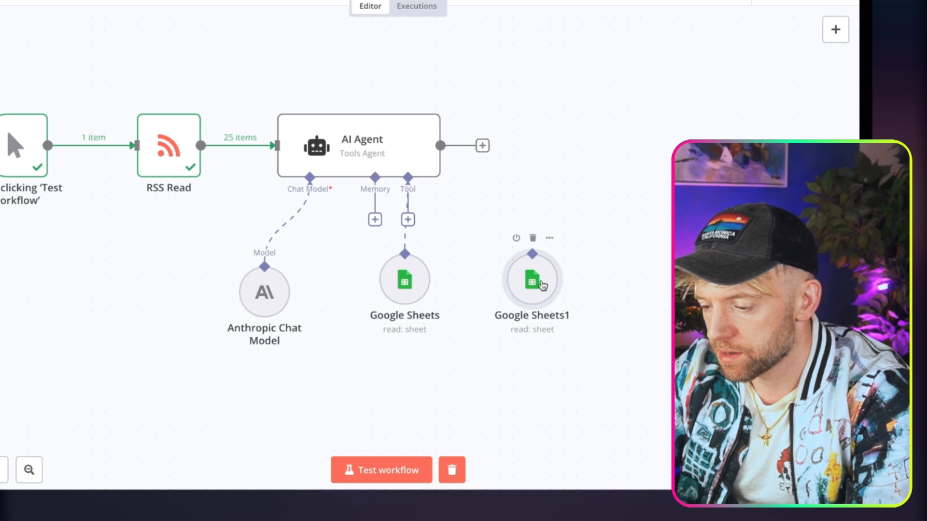
Attach the second Sheets tool to the AI Agent, choose its sheet, and rename it Hooks.
{"action": "left_click_drag", "start_coordinate": [532, 279], "coordinate": [417, 254]}
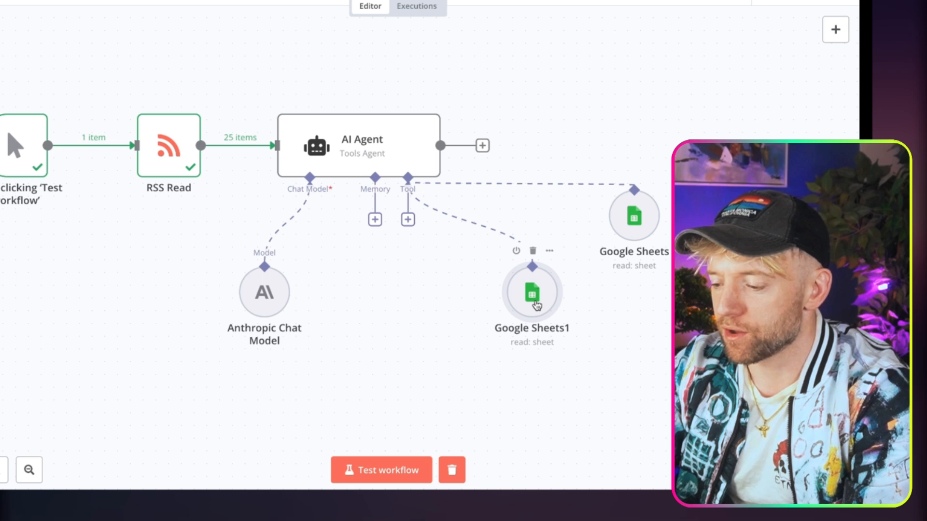
{"action": "double_click", "coordinate": [530, 291]}
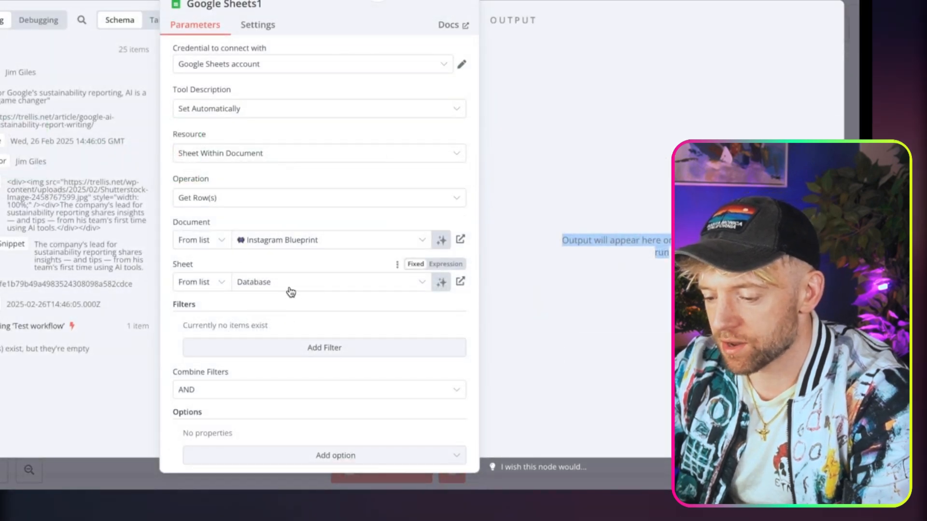
{"action": "left_click", "coordinate": [325, 282]}
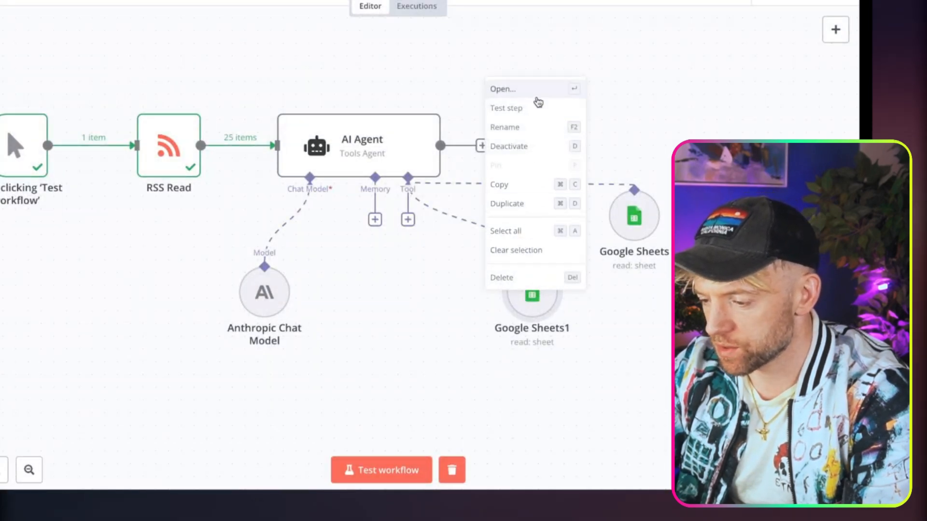
{"action": "left_click", "coordinate": [504, 127]}
{"action": "type", "text": "Hooks"}
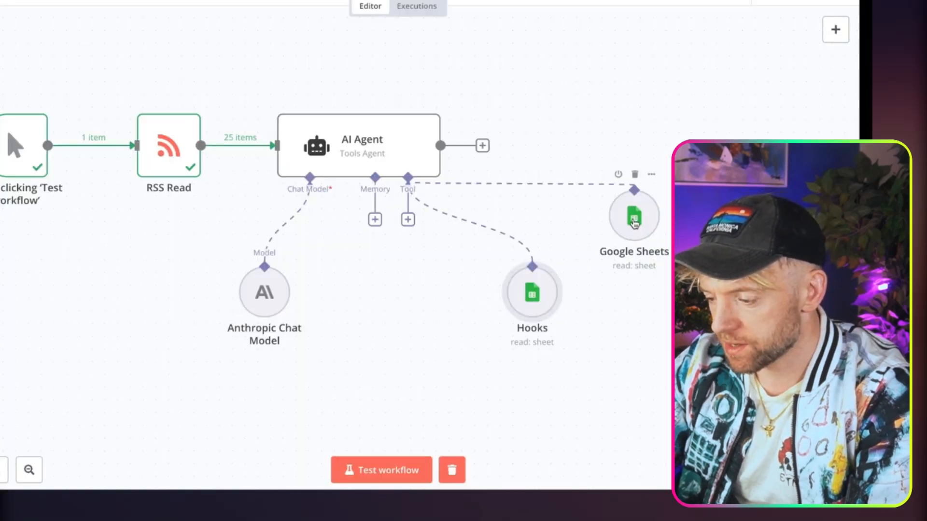
Rename the other Sheets tool to Database.
{"action": "double_click", "coordinate": [634, 216]}
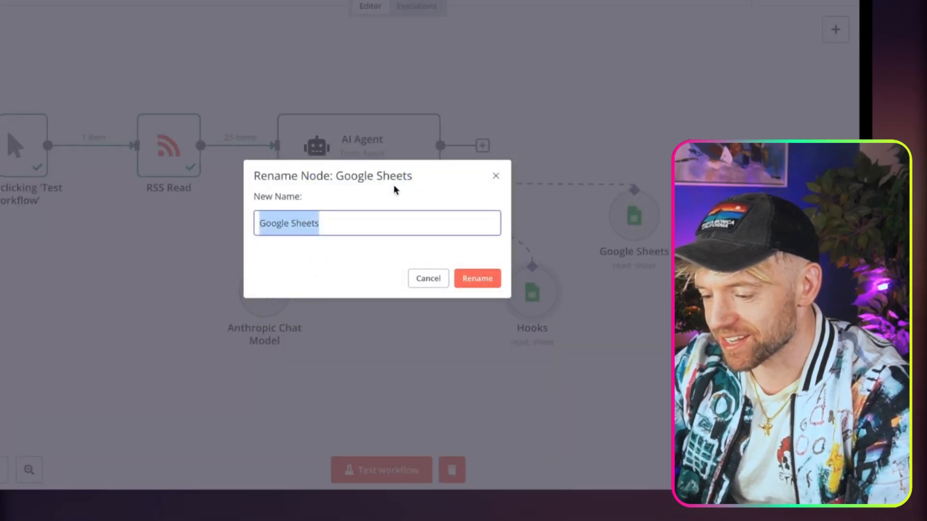
{"action": "type", "text": "Databae"}
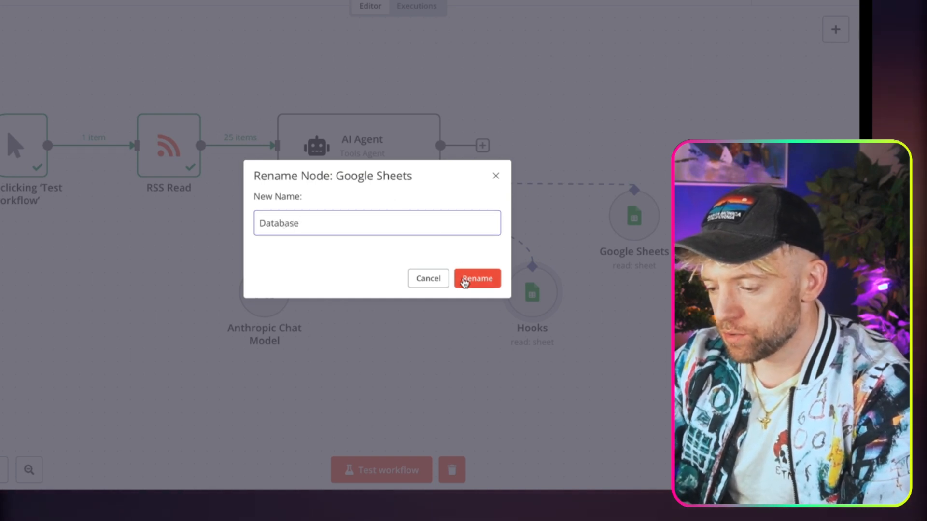
{"action": "left_click", "coordinate": [477, 278]}
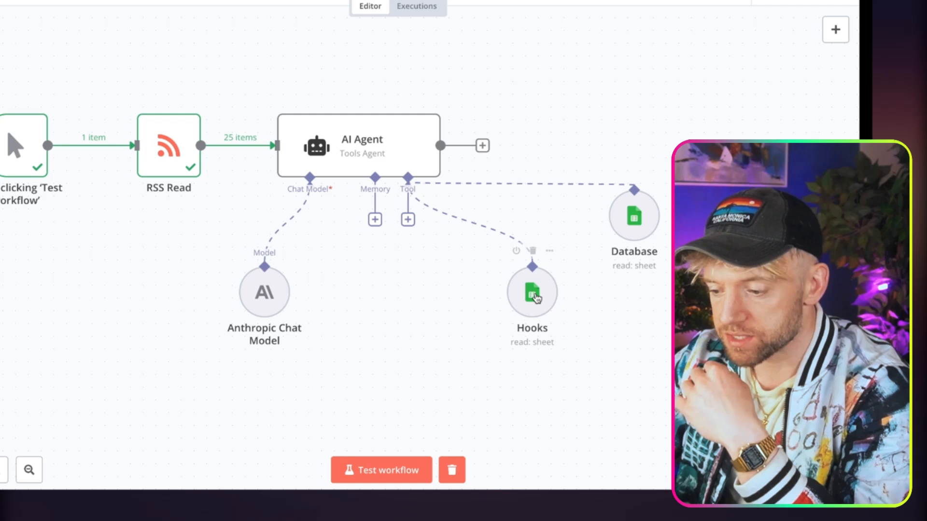
Duplicate the Hooks tool and place the Hooks1 copy under the agent's tools.
{"action": "right_click", "coordinate": [531, 293]}
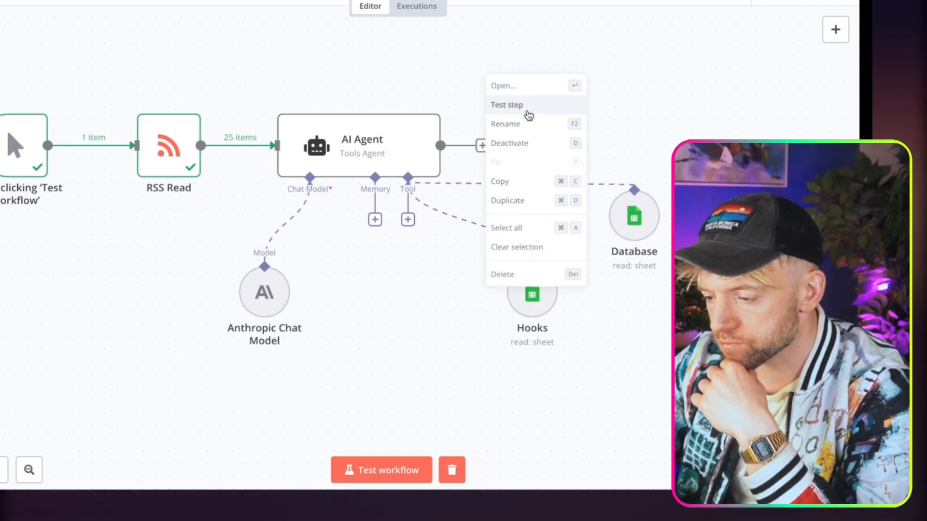
{"action": "left_click", "coordinate": [506, 200]}
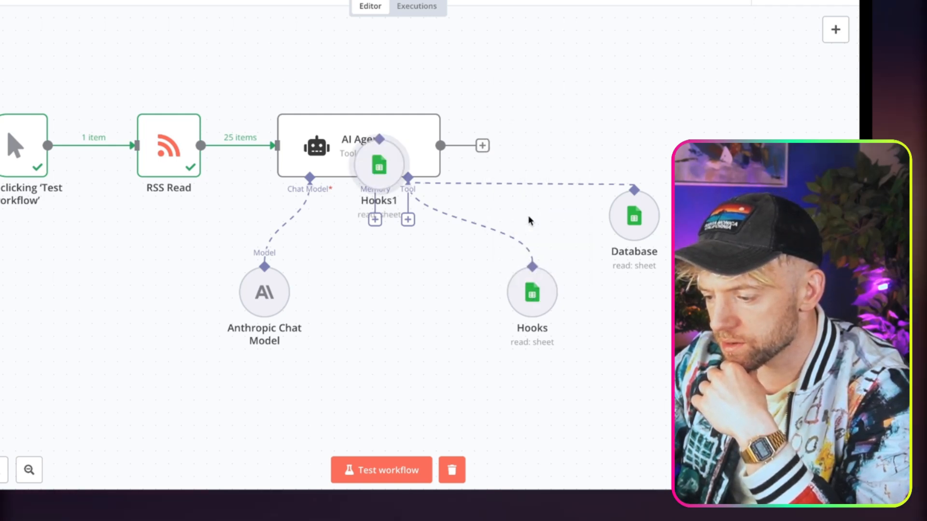
{"action": "left_click_drag", "start_coordinate": [378, 166], "coordinate": [442, 341]}
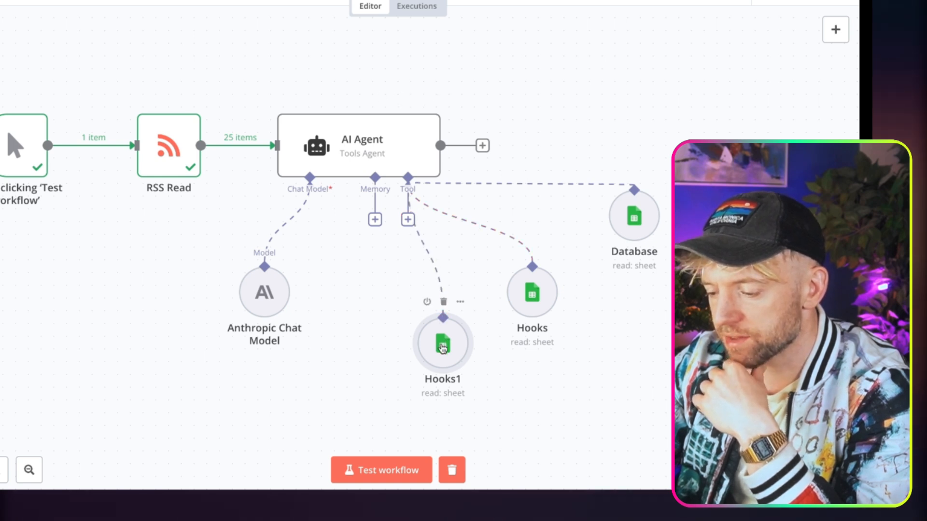
Set Hooks1 to append or update rows in the Instagram Blueprint Database sheet.
{"action": "double_click", "coordinate": [442, 343]}
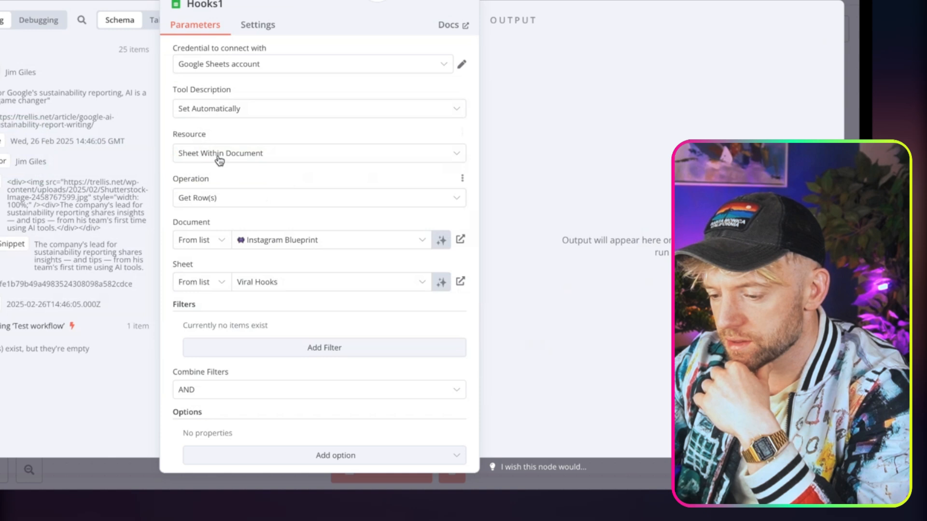
{"action": "left_click", "coordinate": [319, 198]}
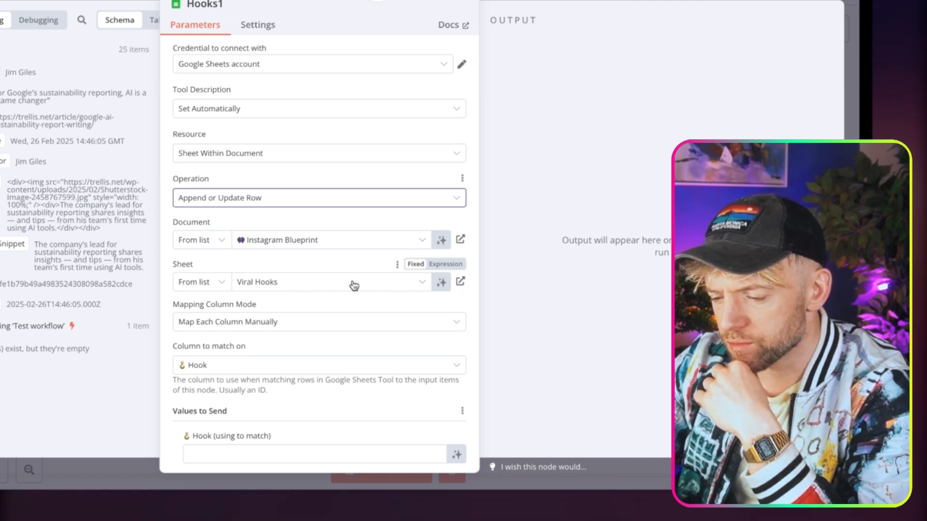
{"action": "left_click", "coordinate": [330, 281]}
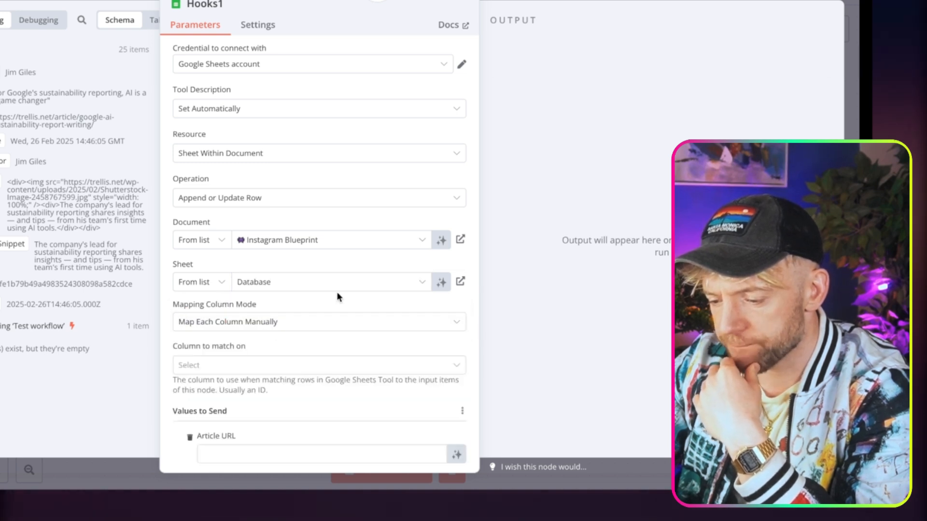
{"action": "scroll", "scroll_direction": "down", "scroll_amount": 3}
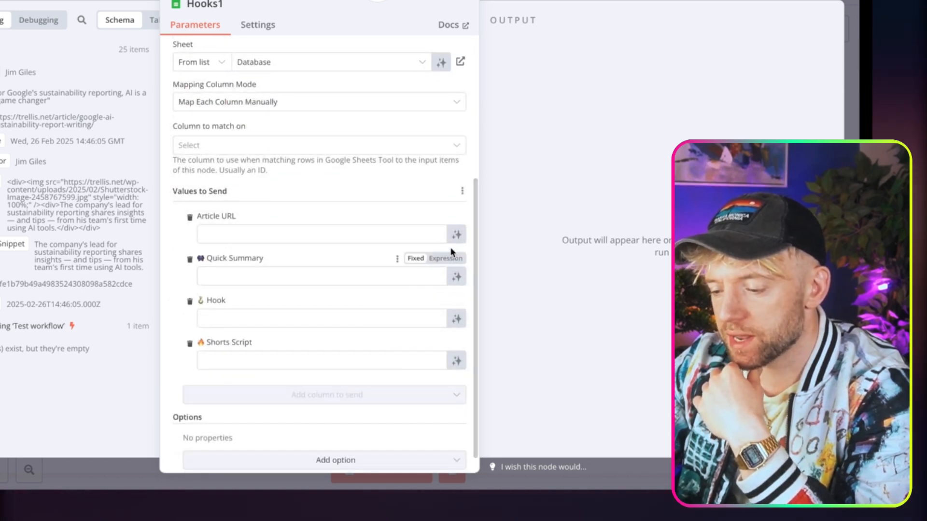
{"action": "left_click", "coordinate": [456, 234]}
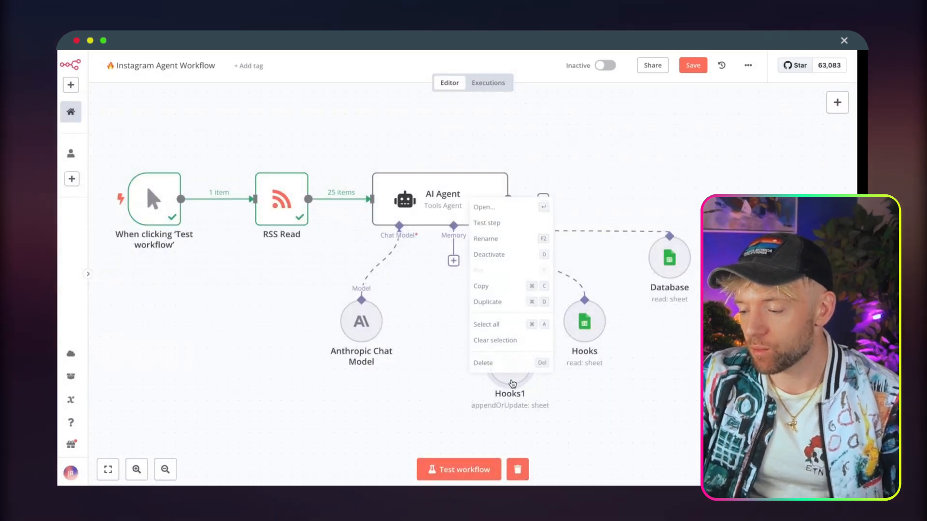
Rename the Hooks1 node to 'Create Content'.
{"action": "left_click", "coordinate": [486, 238]}
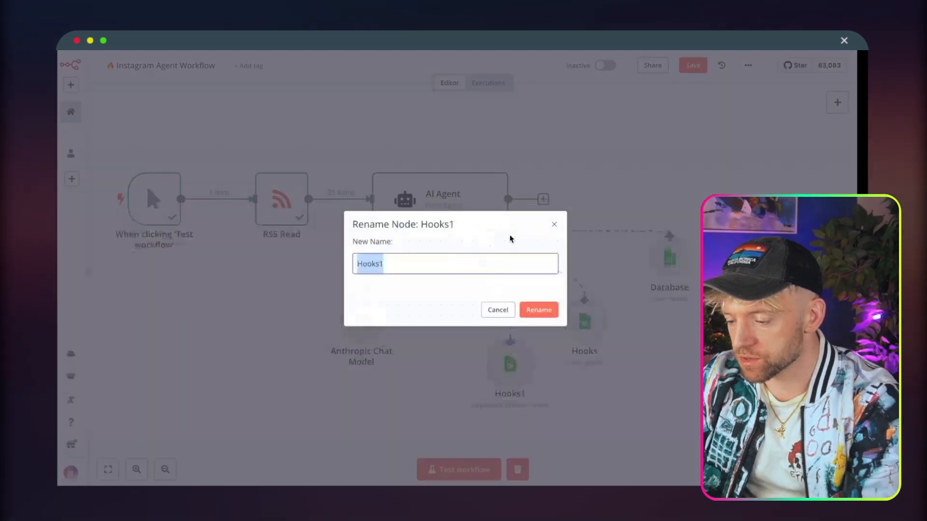
{"action": "type", "text": "Create C"}
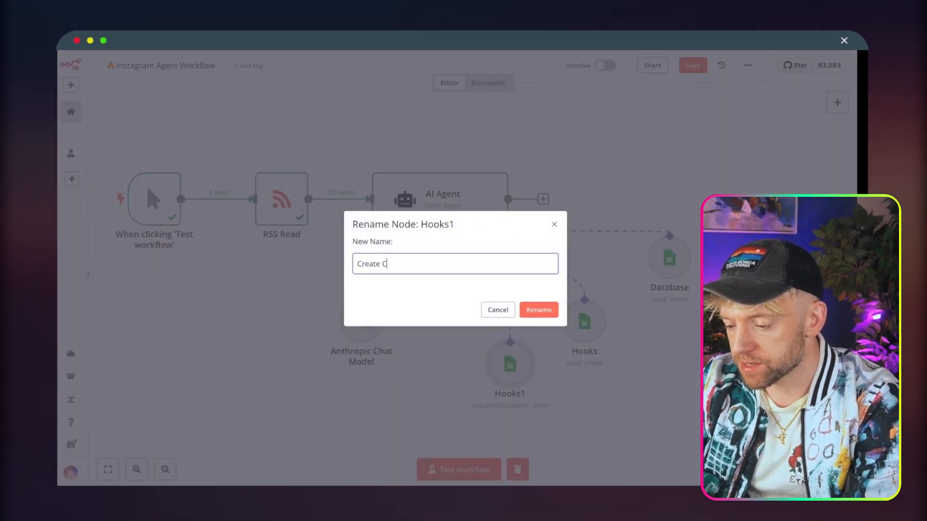
{"action": "type", "text": "ontent"}
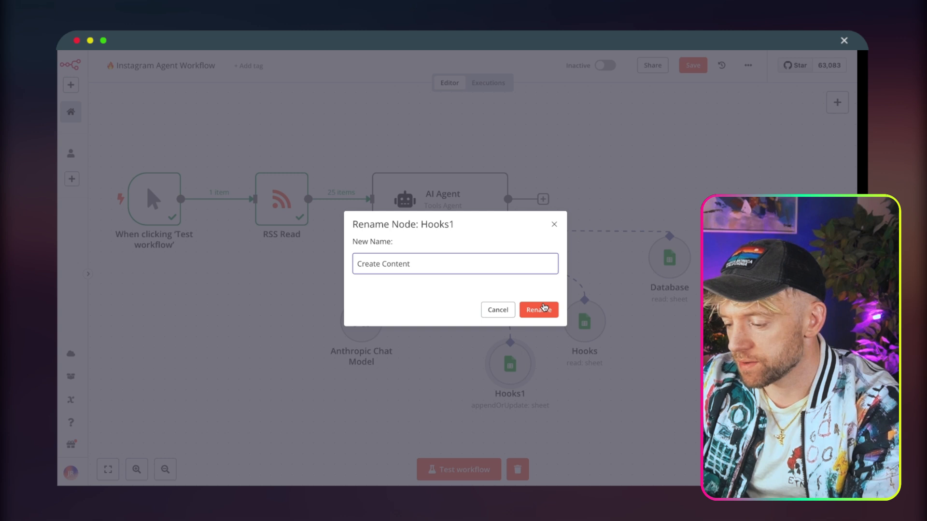
{"action": "left_click", "coordinate": [538, 310]}
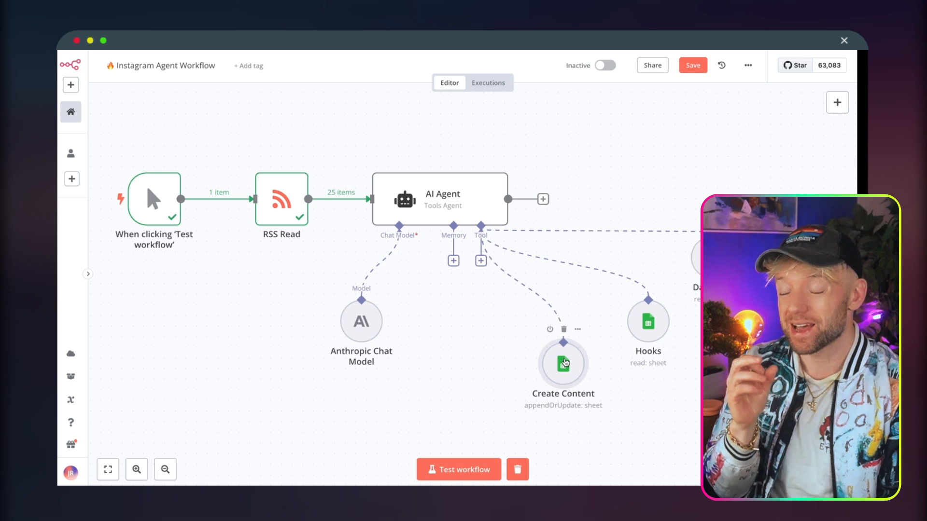
{"action": "left_click", "coordinate": [481, 260]}
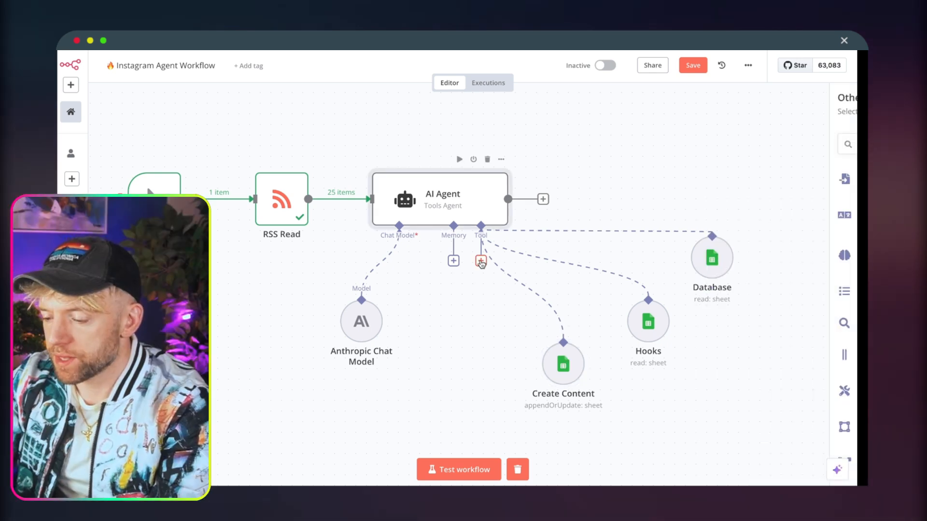
{"action": "type", "text": "http"}
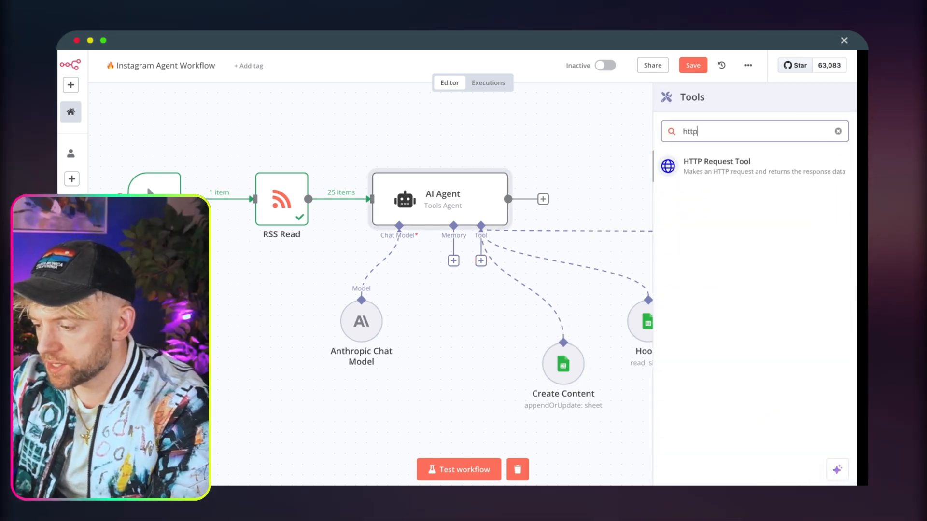
{"action": "left_click", "coordinate": [716, 166]}
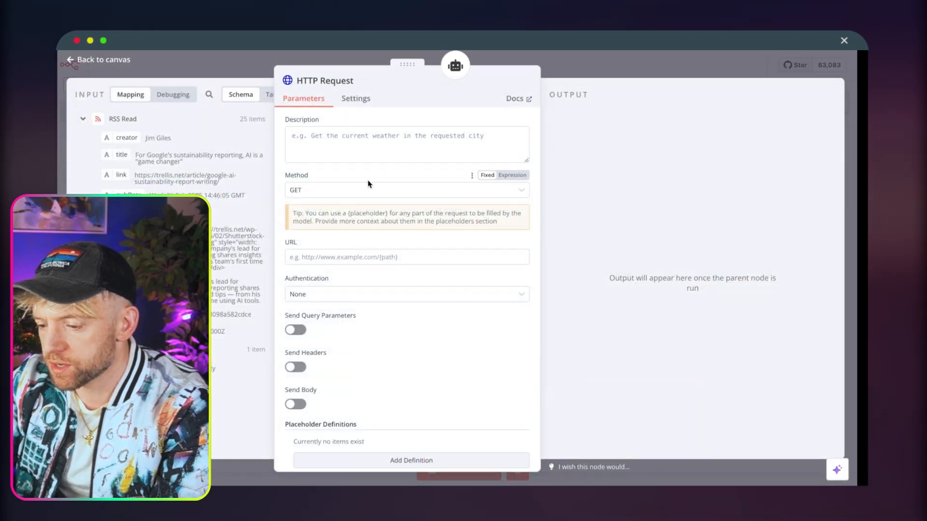
{"action": "left_click", "coordinate": [406, 190]}
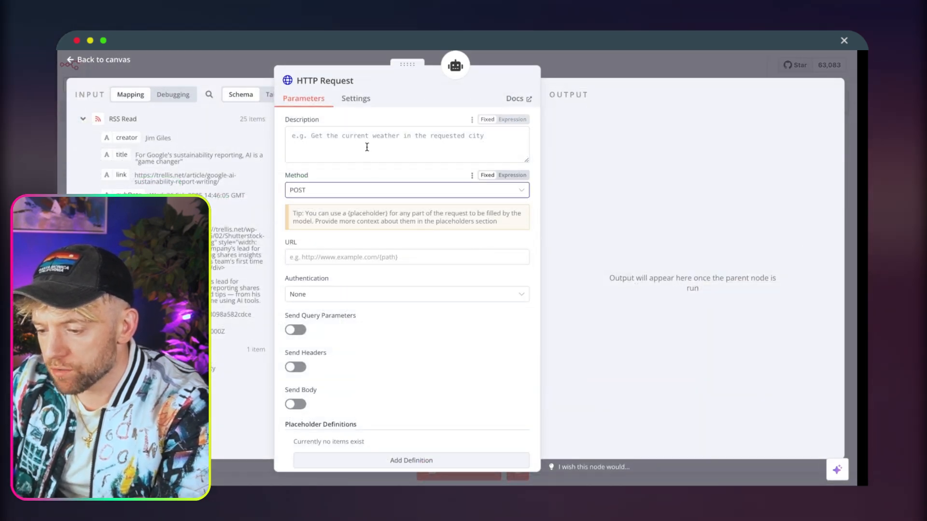
{"action": "type", "text": "Perplexity Internet"}
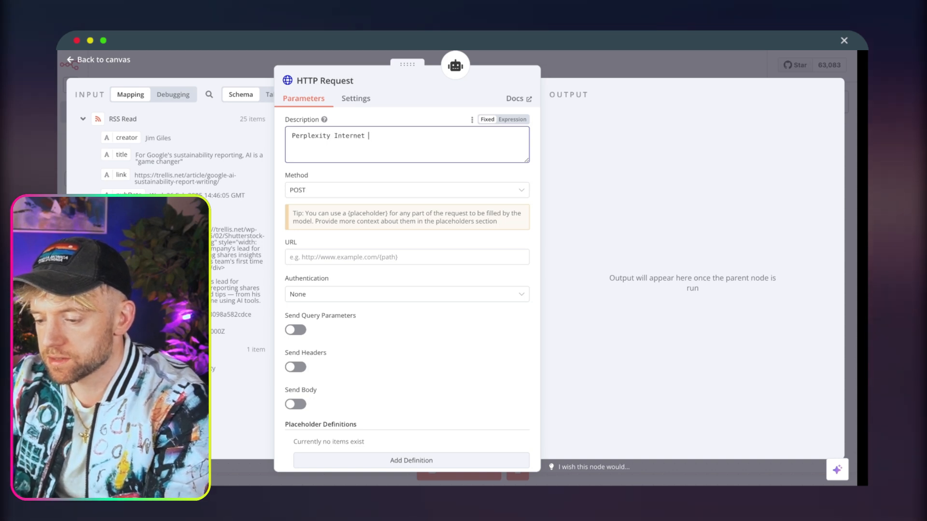
{"action": "type", "text": "Search"}
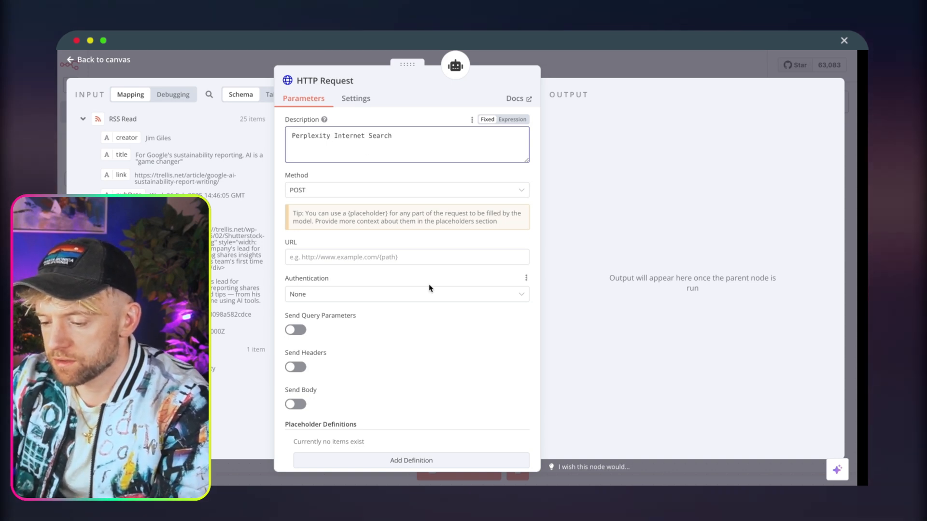
{"action": "type", "text": "https://api.perplexity.ai/chat/completions"}
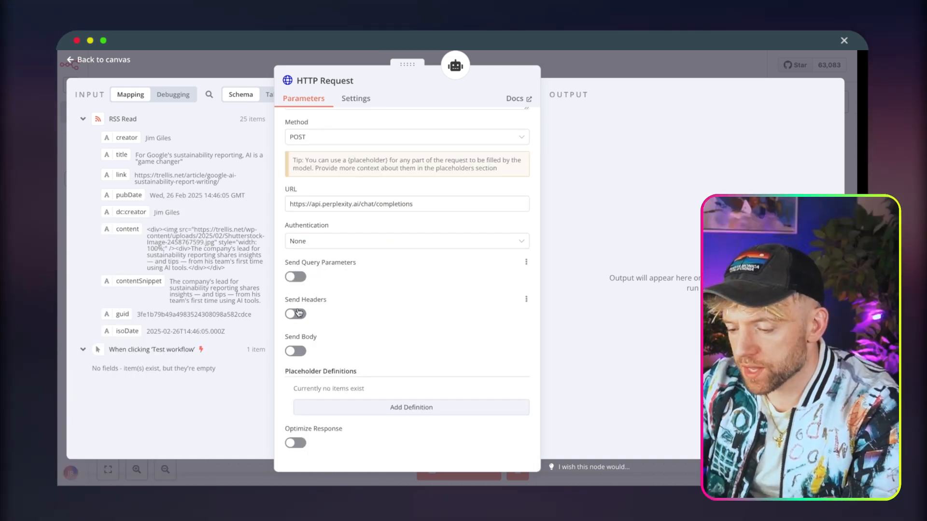
Add an Authorization header and a JSON body using the llama-3.1-sonar-small-128k-online model.
{"action": "left_click", "coordinate": [295, 313]}
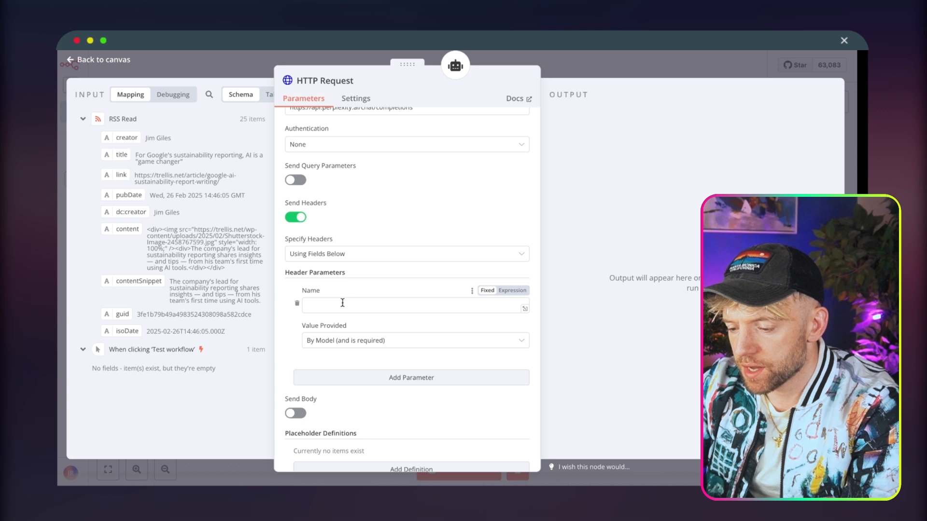
{"action": "type", "text": "Authorization"}
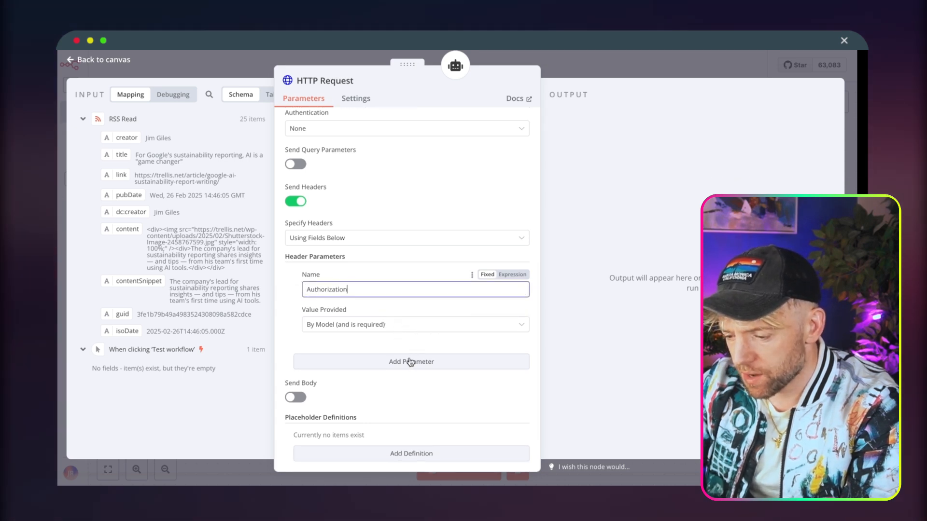
{"action": "left_click", "coordinate": [414, 324]}
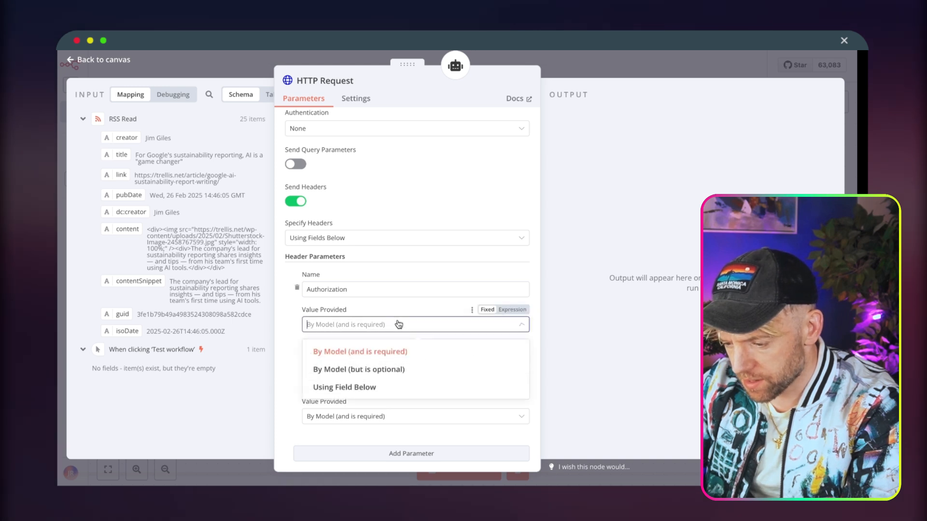
{"action": "left_click", "coordinate": [345, 387]}
{"action": "type", "text": "Bearer XXXXXX"}
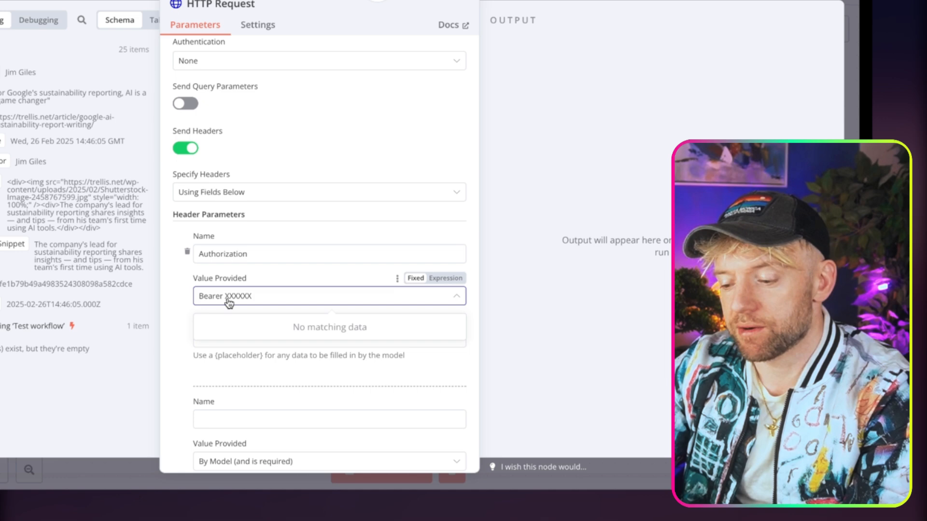
{"action": "mouse_move", "coordinate": [577, 8]}
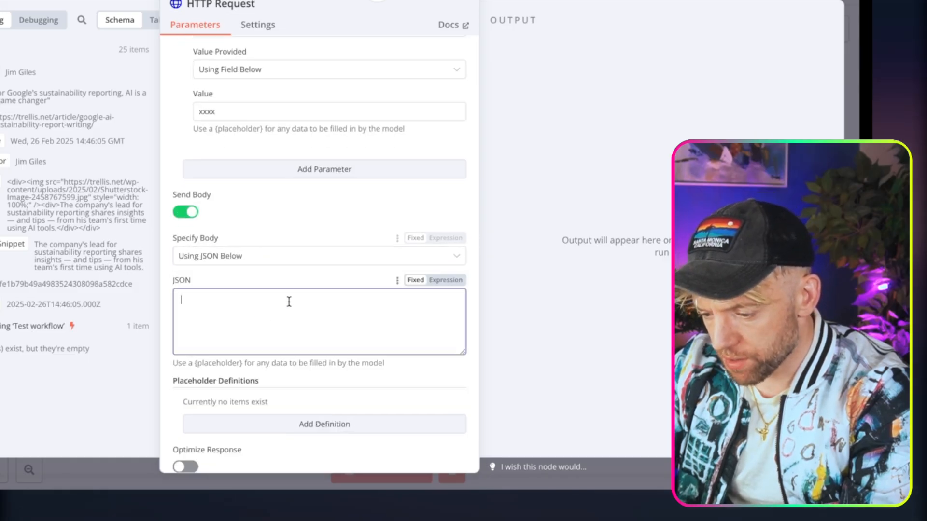
{"action": "type", "text": "{\"model\": \"llama-3.1-sonar-small-128k-online\", \"messages\": [{\"content\": \"{placeholder}\","}
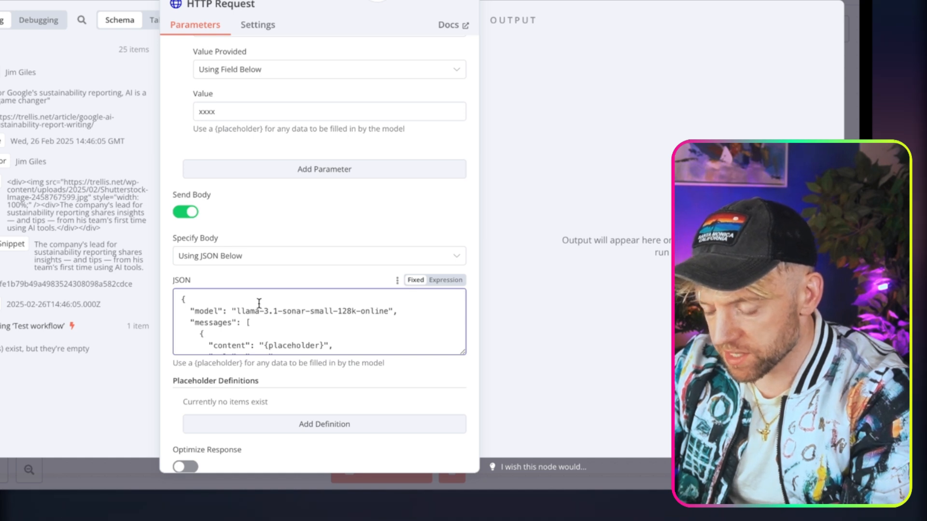
{"action": "scroll", "scroll_direction": "down", "scroll_amount": 3}
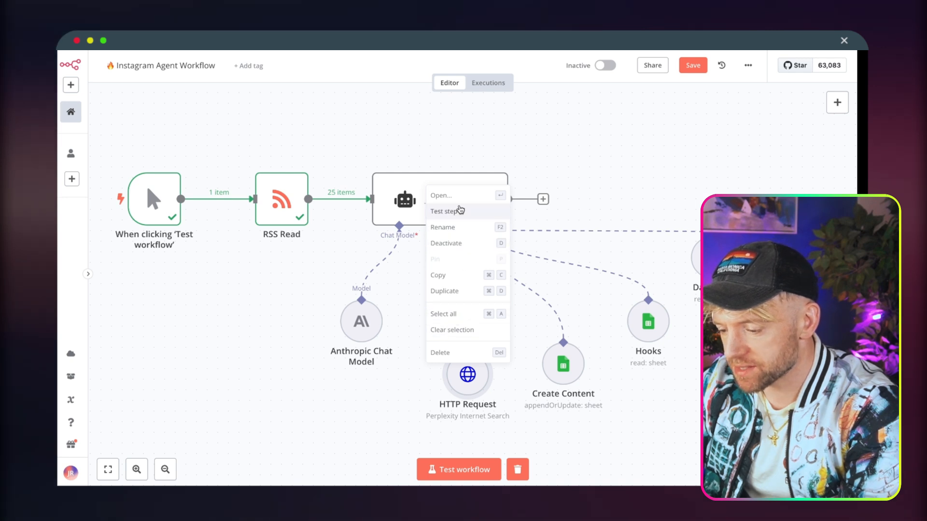
Rename the HTTP Request tool node to 'Perplexity'.
{"action": "left_click", "coordinate": [442, 227]}
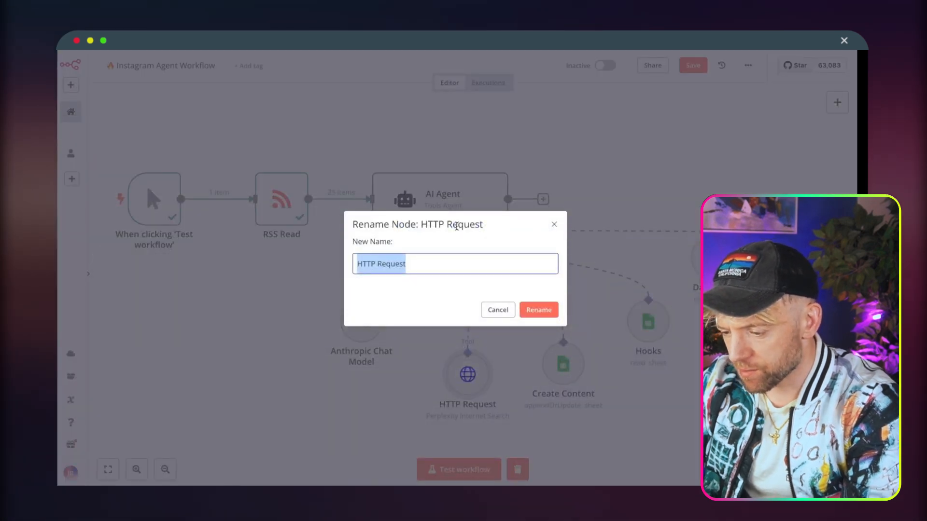
{"action": "type", "text": "Perplexoit"}
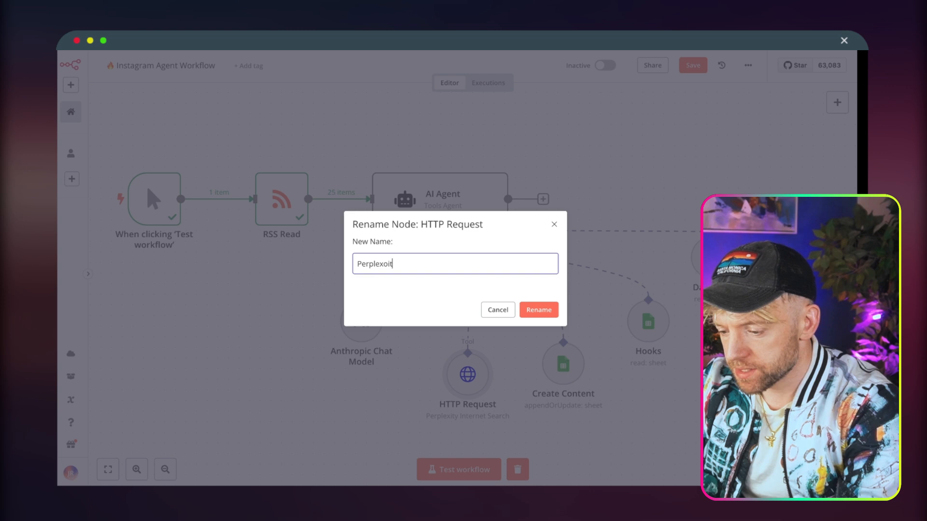
{"action": "type", "text": "Perplexity"}
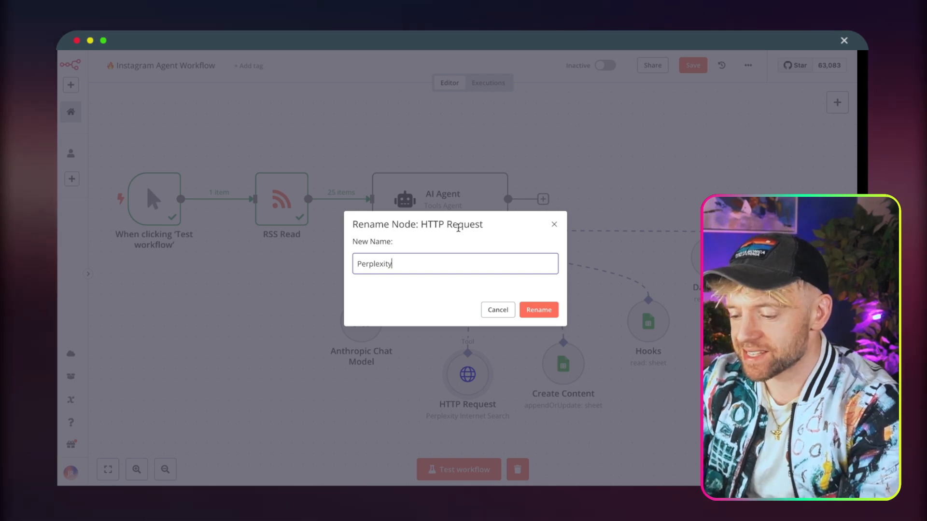
{"action": "left_click", "coordinate": [537, 310]}
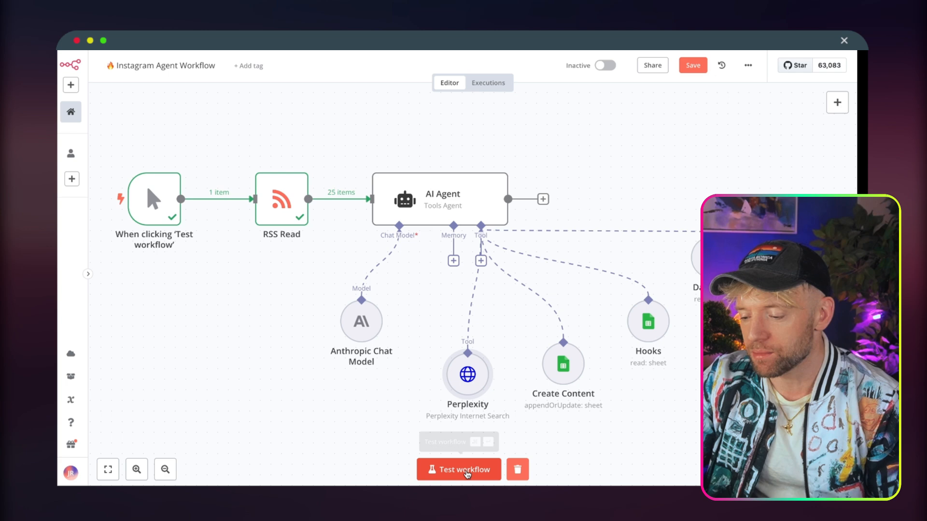
Test-run the workflow, review the errored Create Content tool, and run the test again.
{"action": "left_click", "coordinate": [458, 469]}
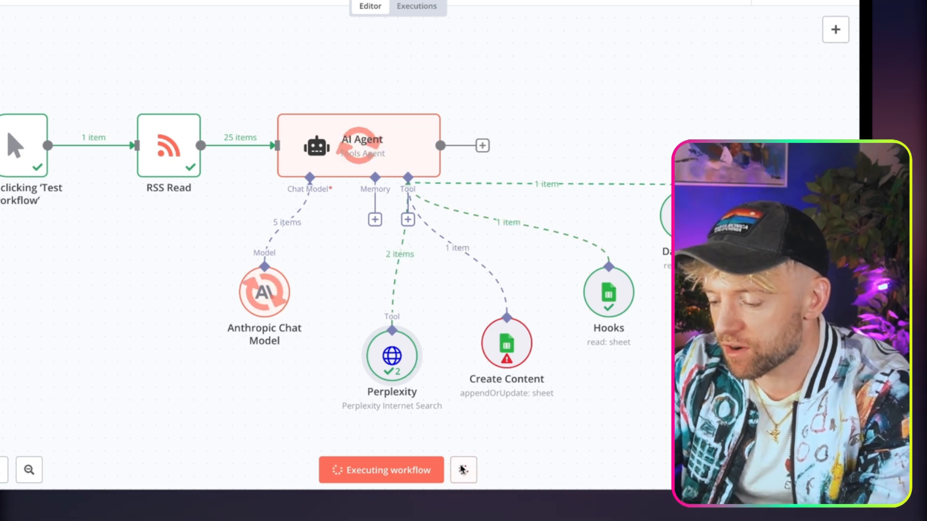
{"action": "double_click", "coordinate": [506, 342]}
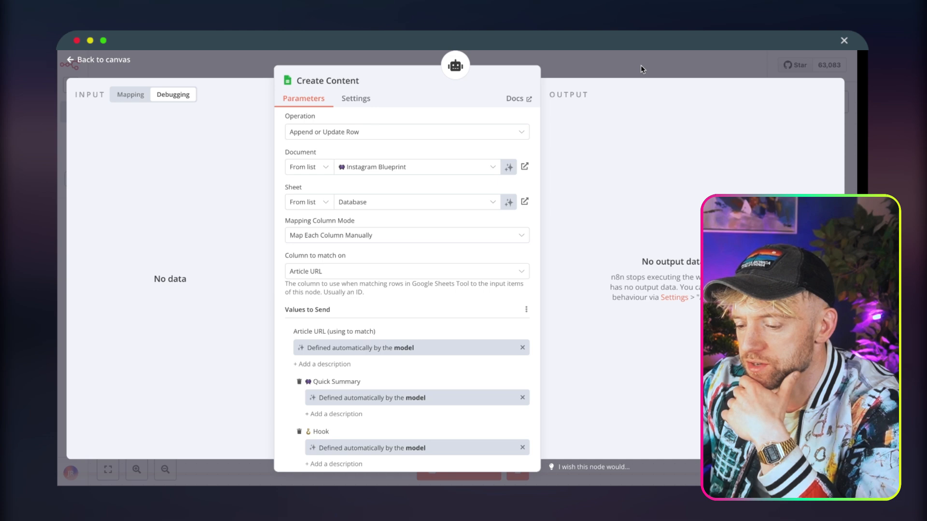
{"action": "left_click", "coordinate": [96, 59]}
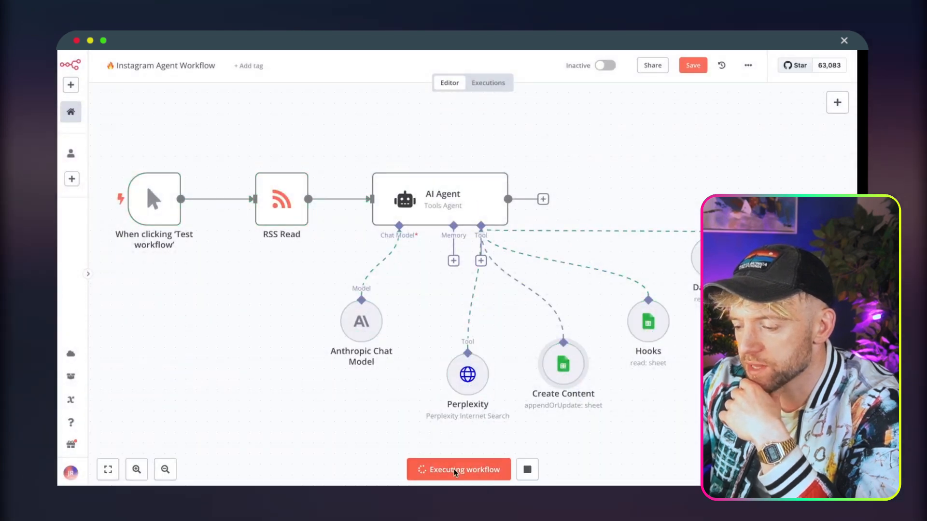